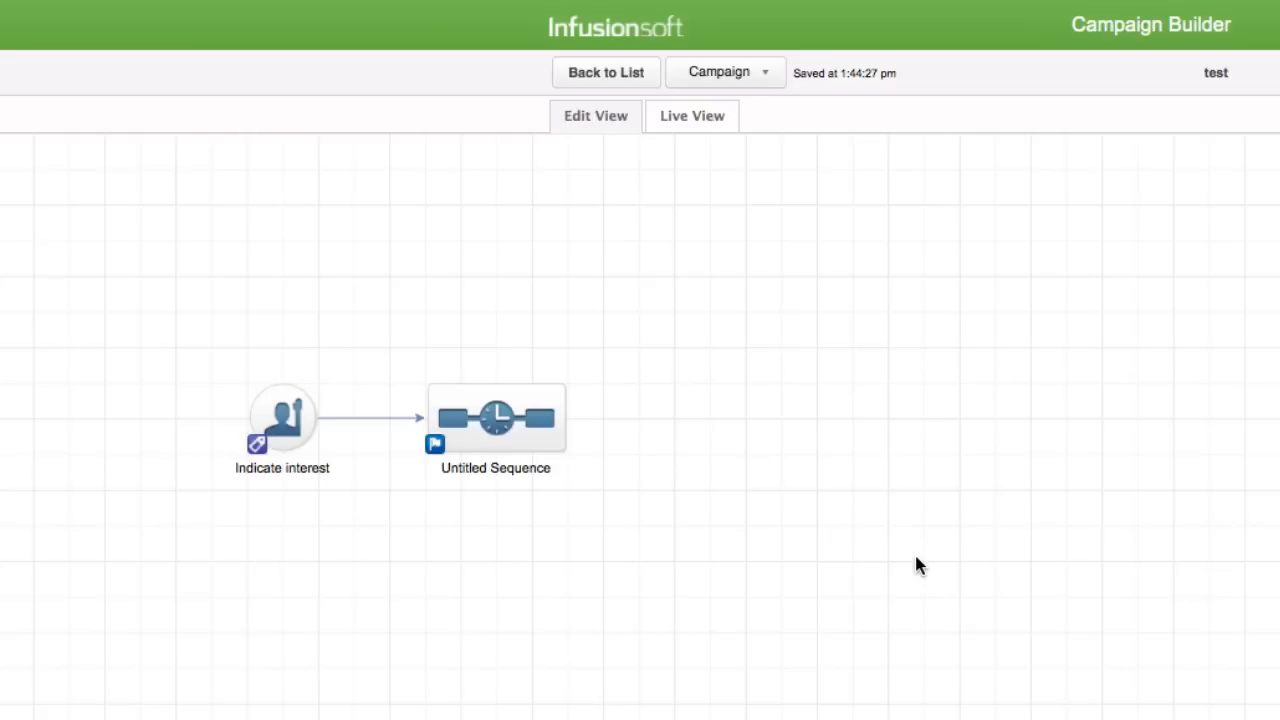
{"action": "mouse_move", "coordinate": [362, 305]}
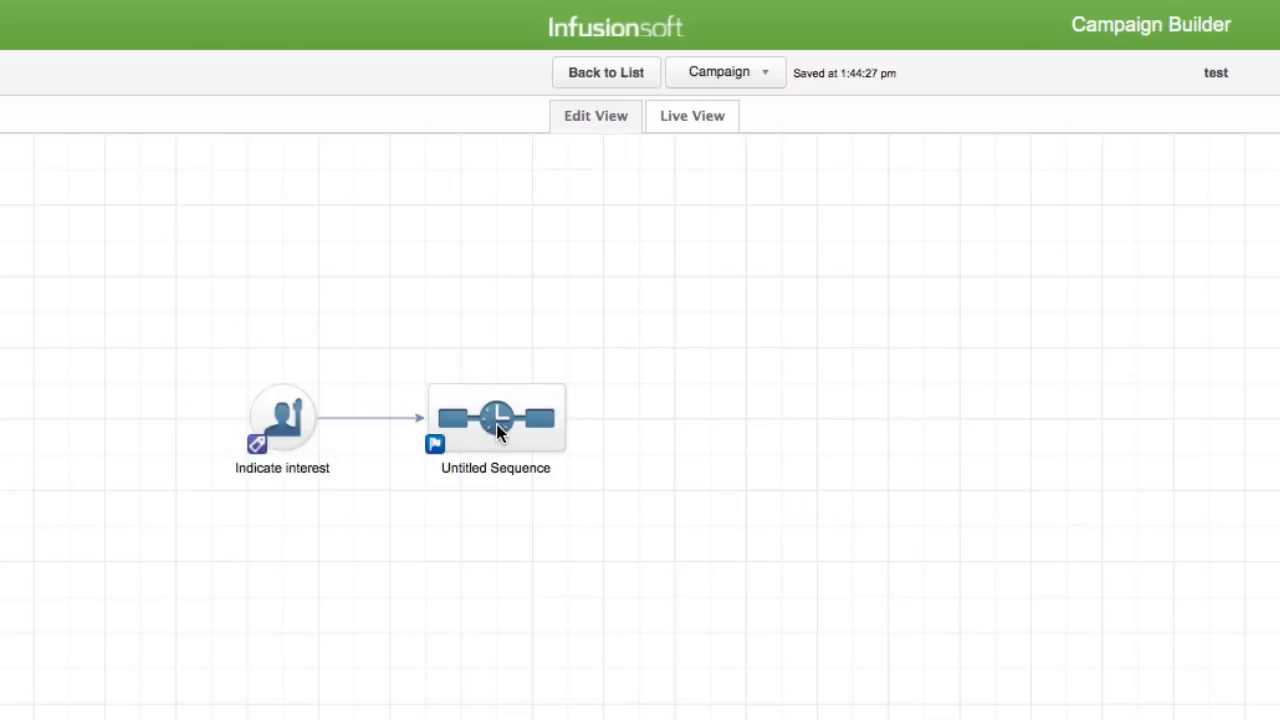
Step: Open the Untitled Sequence and show the settings of its Send HTTP Post step
{"action": "double_click", "coordinate": [496, 417]}
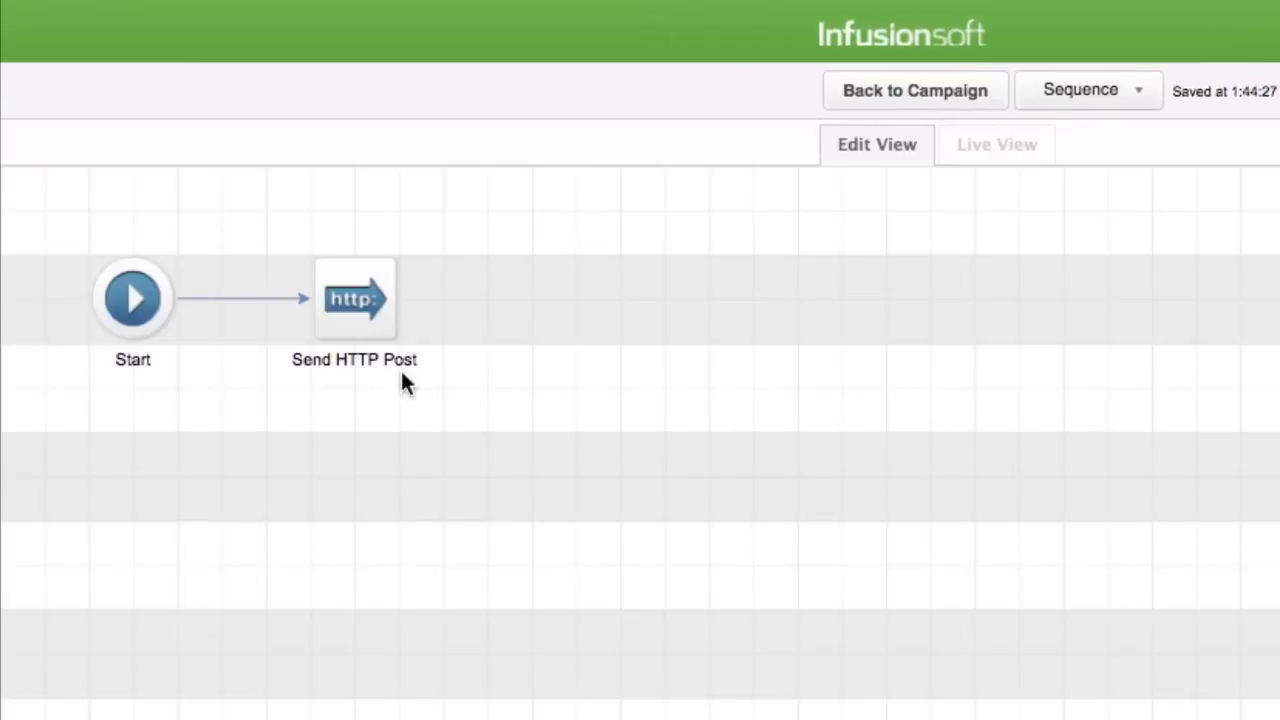
{"action": "mouse_move", "coordinate": [357, 300]}
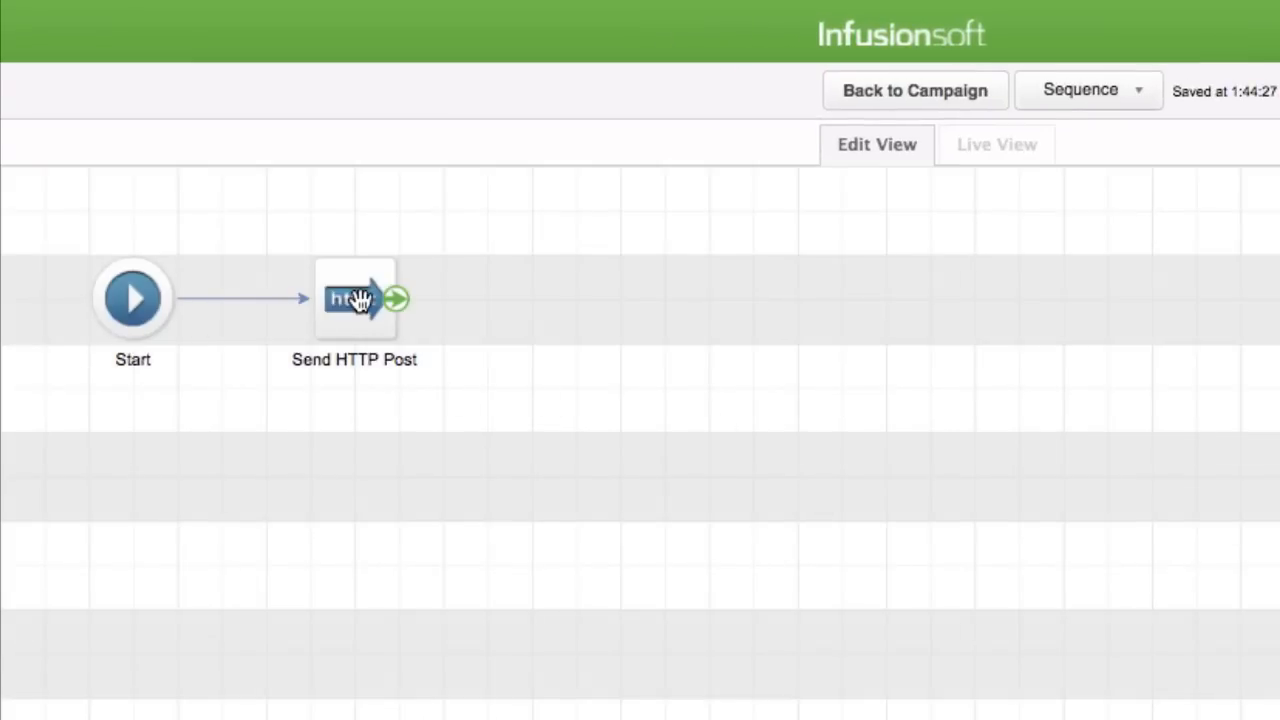
{"action": "left_click", "coordinate": [355, 300]}
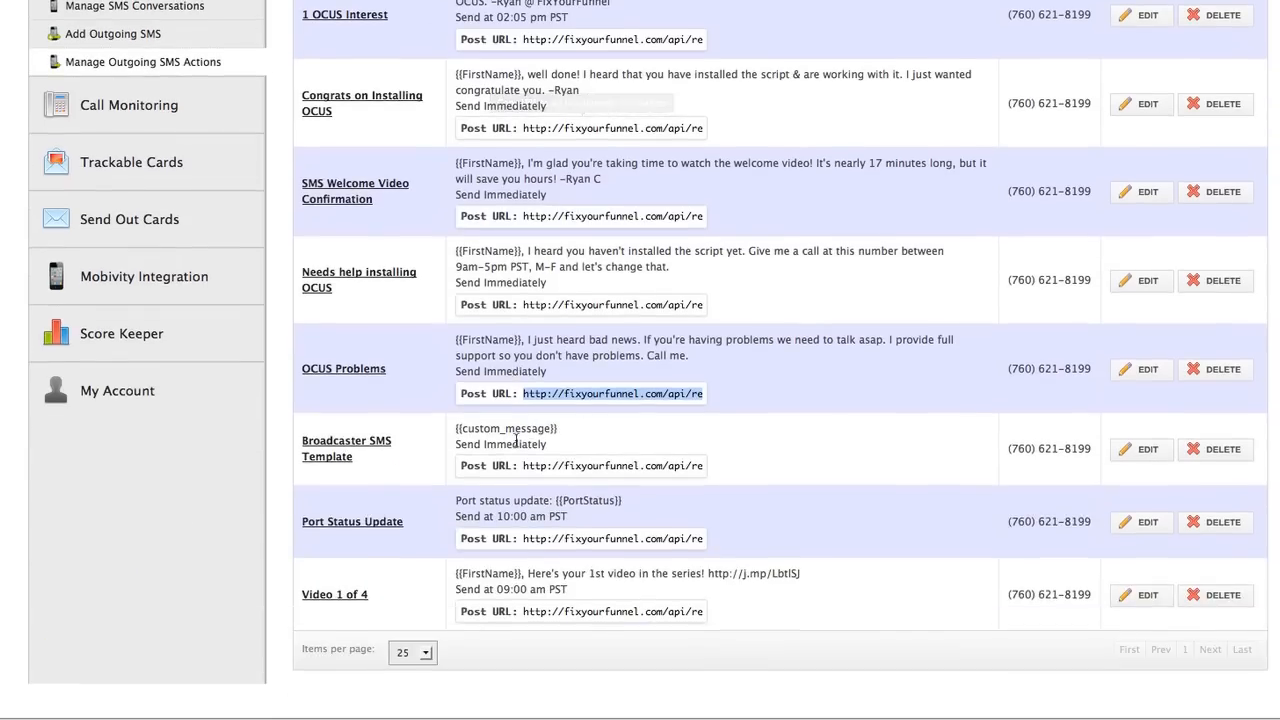
{"action": "mouse_move", "coordinate": [343, 368]}
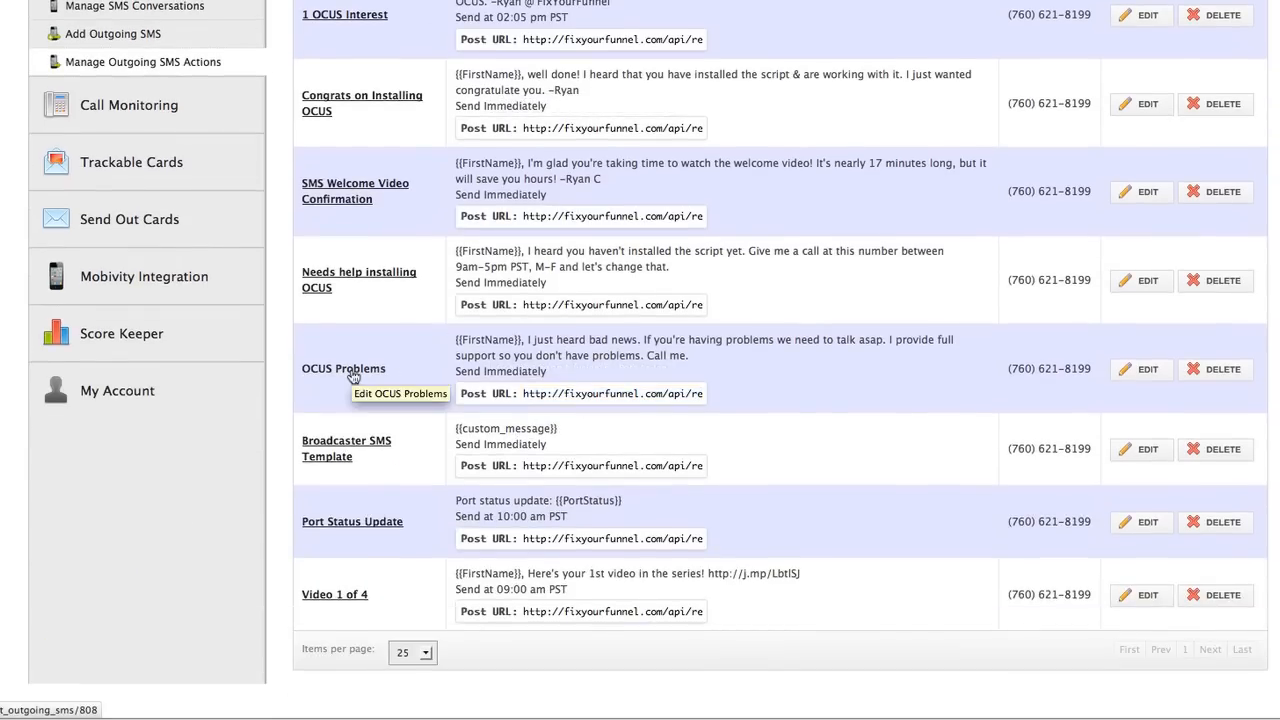
Step: Open the Edit Action page for the OCUS Problems outgoing SMS action
{"action": "left_click", "coordinate": [343, 368]}
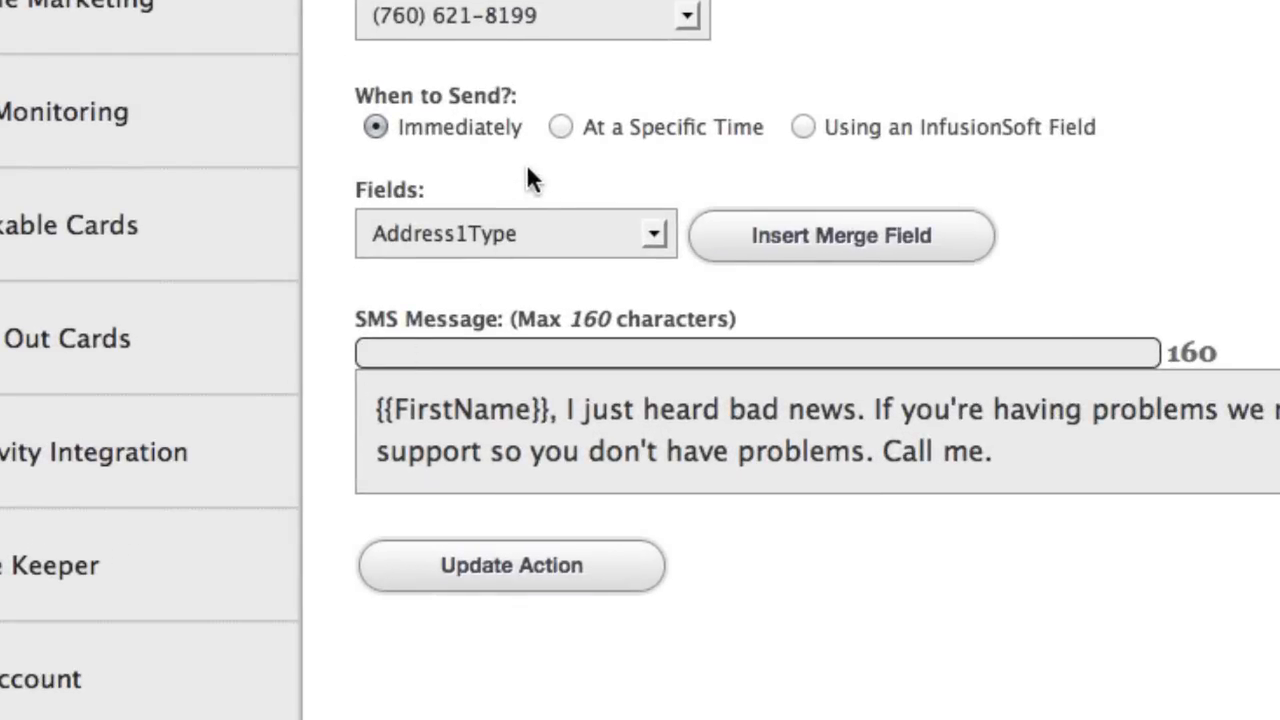
{"action": "mouse_move", "coordinate": [480, 128]}
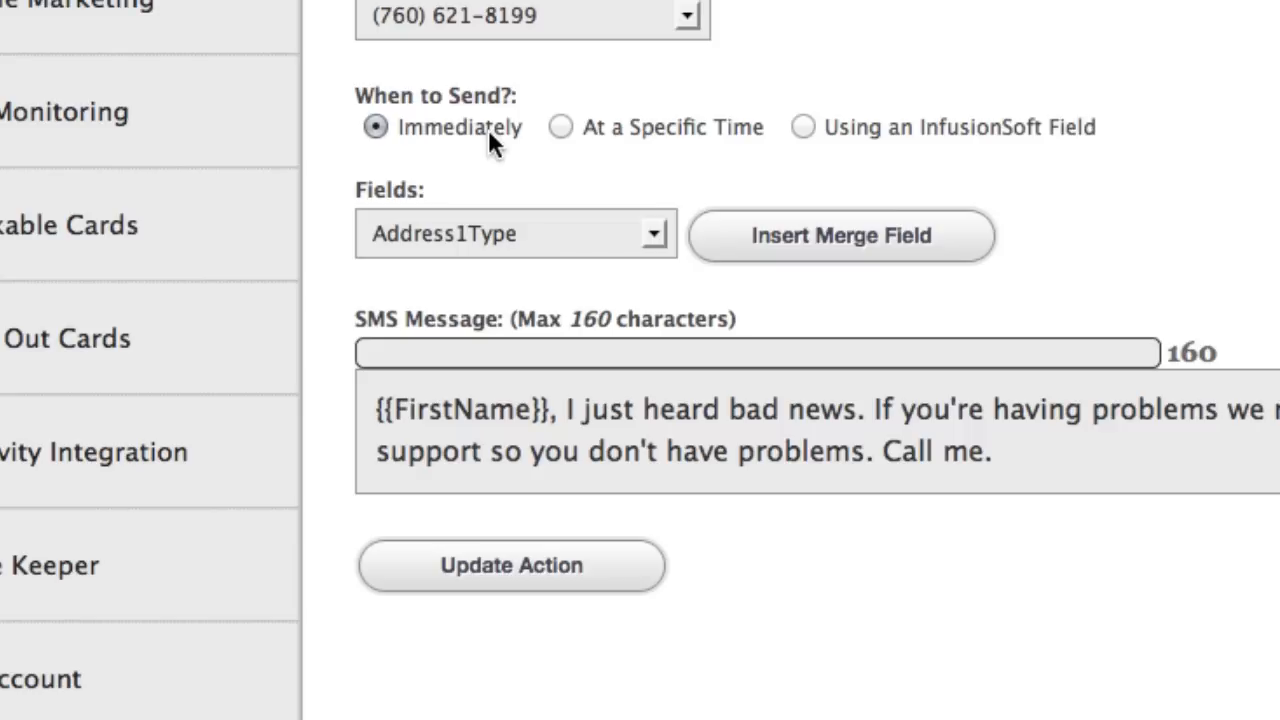
{"action": "mouse_move", "coordinate": [417, 32]}
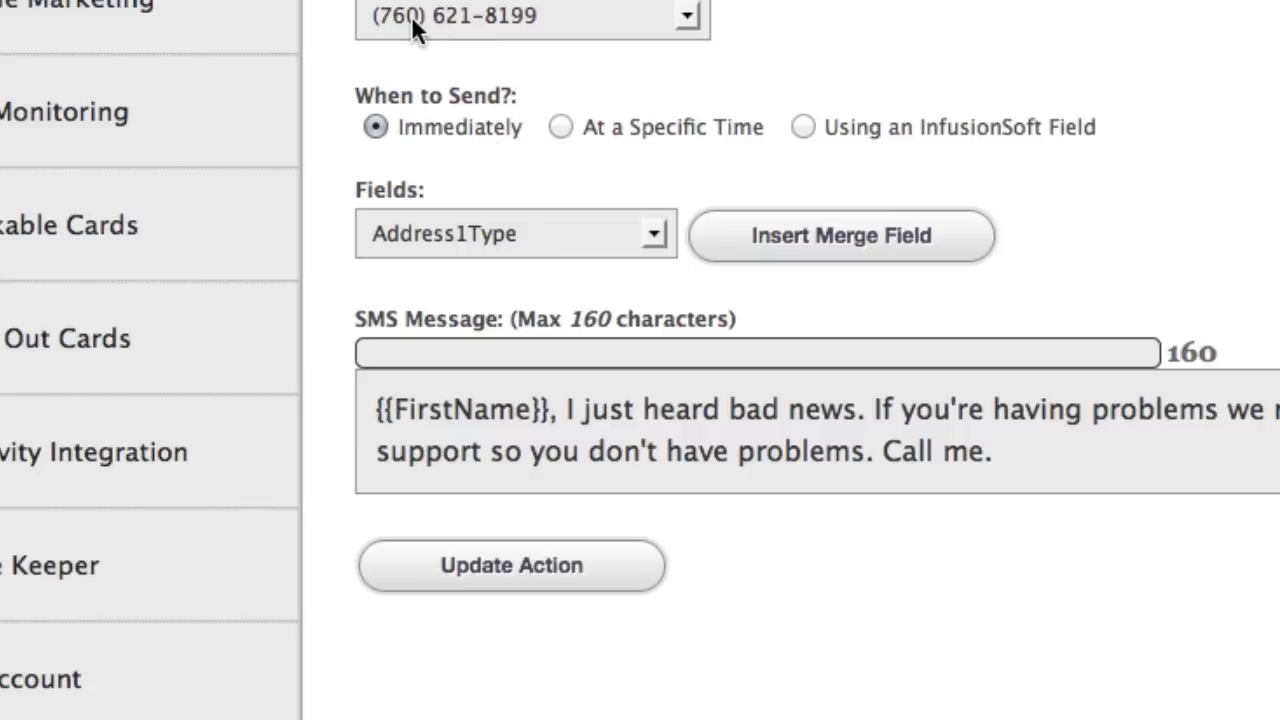
{"action": "mouse_move", "coordinate": [476, 430]}
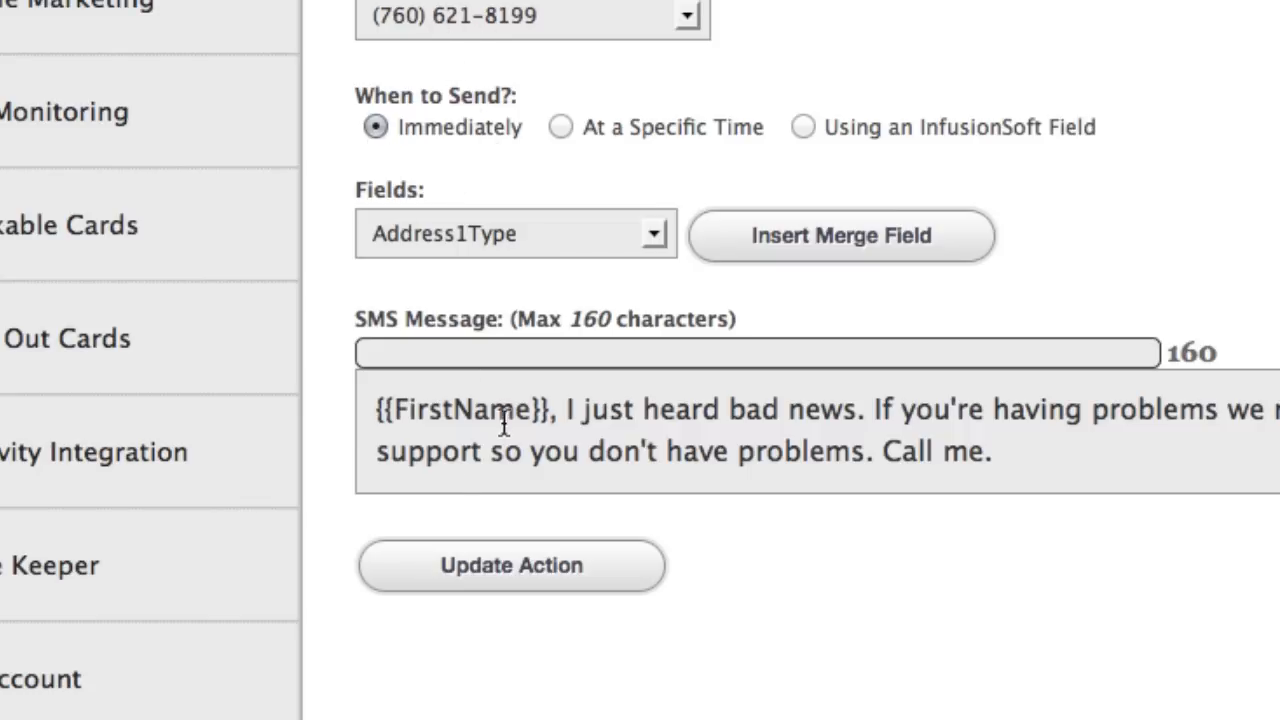
{"action": "mouse_move", "coordinate": [488, 205]}
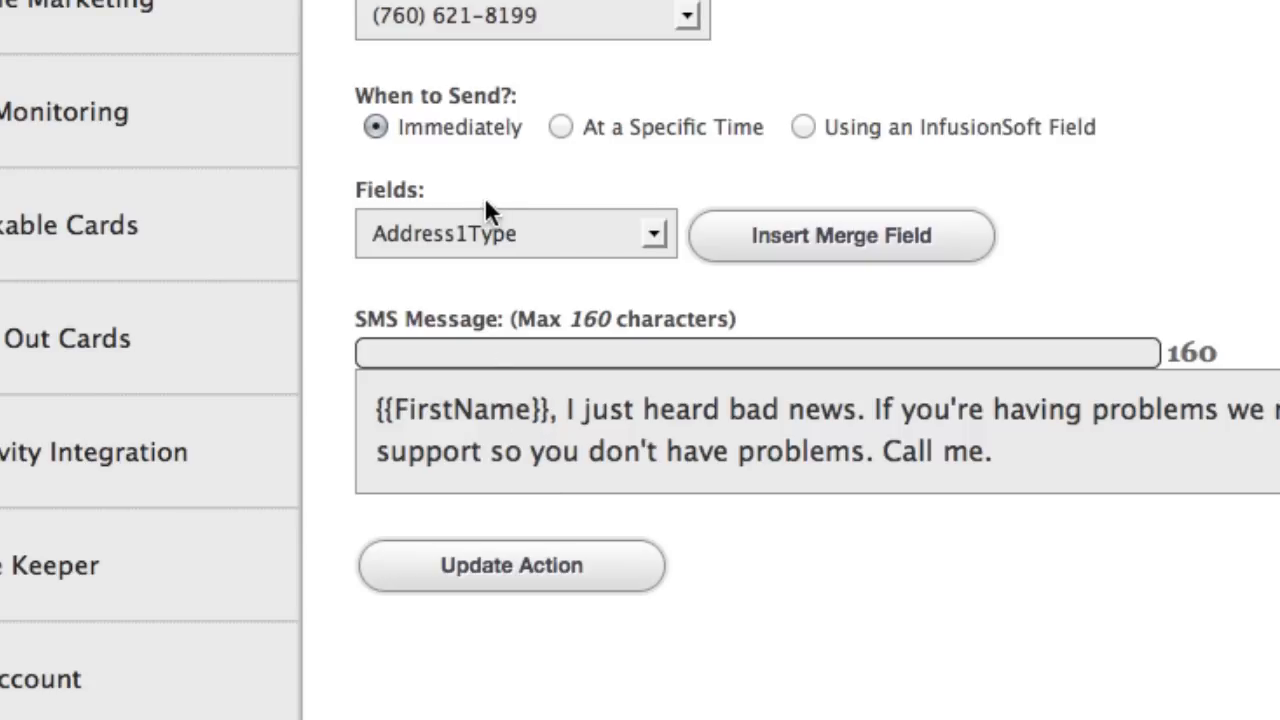
{"action": "mouse_move", "coordinate": [507, 78]}
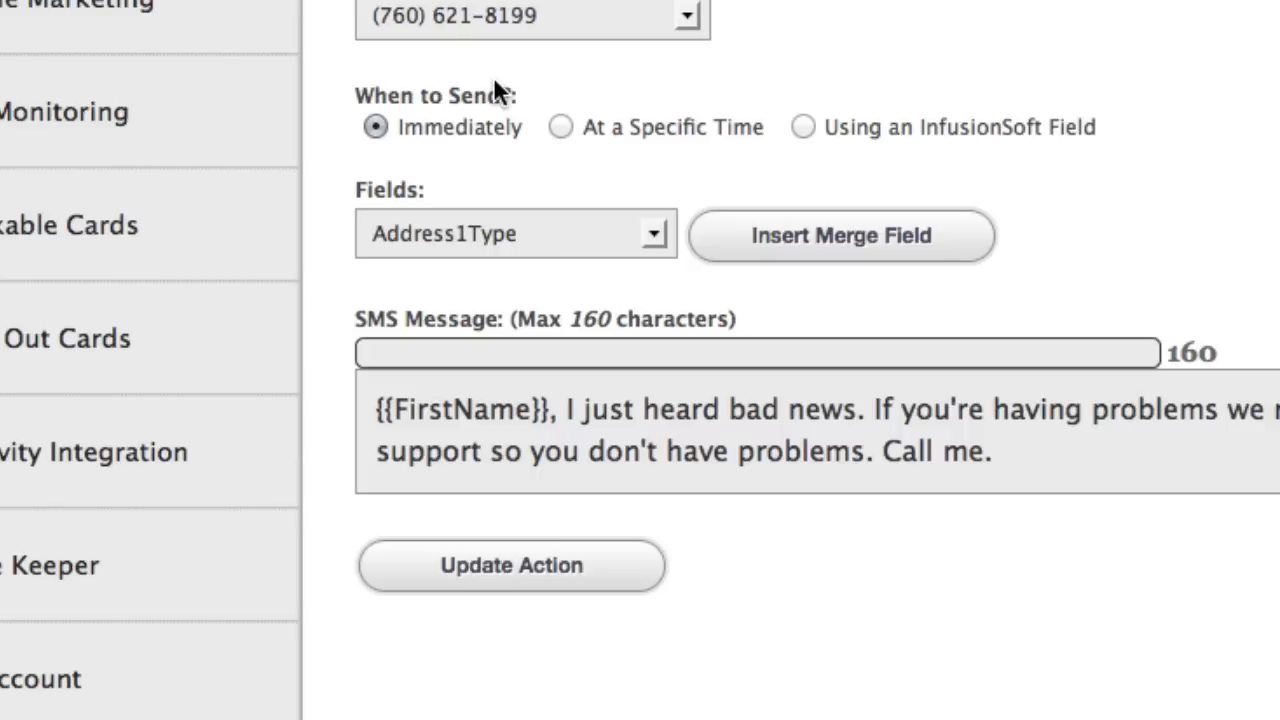
{"action": "left_click", "coordinate": [463, 409]}
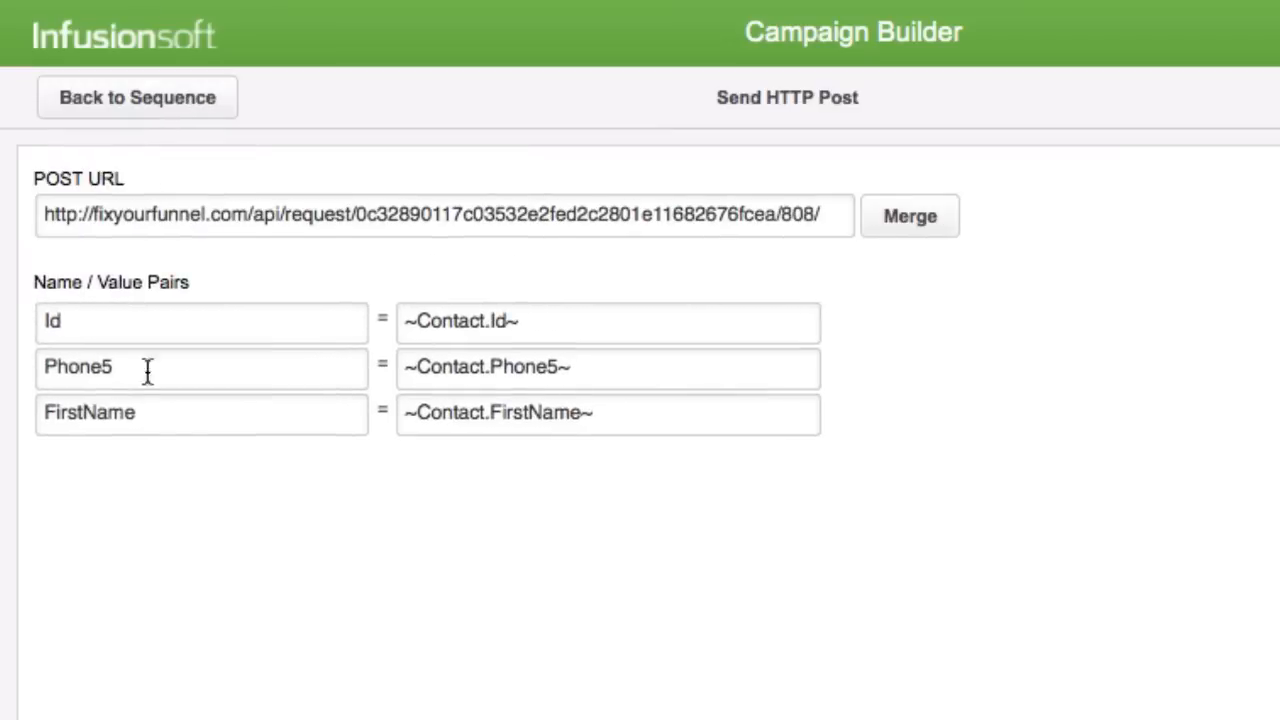
{"action": "mouse_move", "coordinate": [25, 337]}
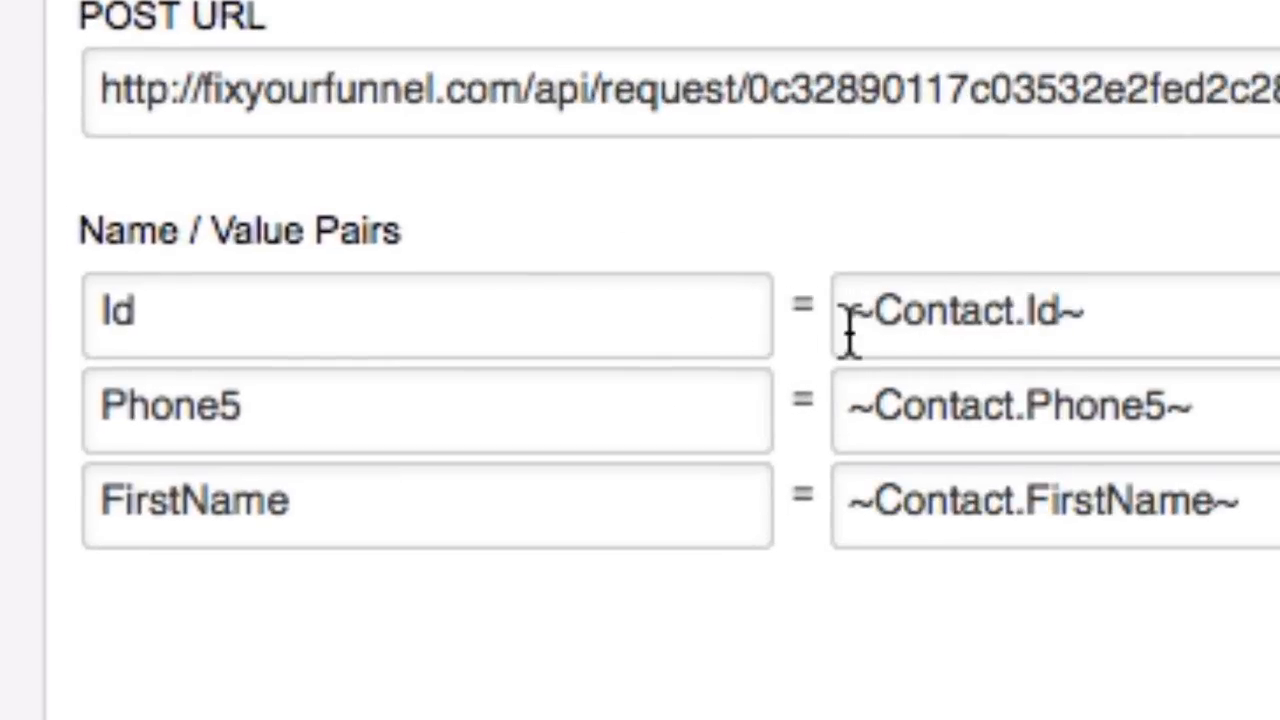
{"action": "mouse_move", "coordinate": [1013, 306]}
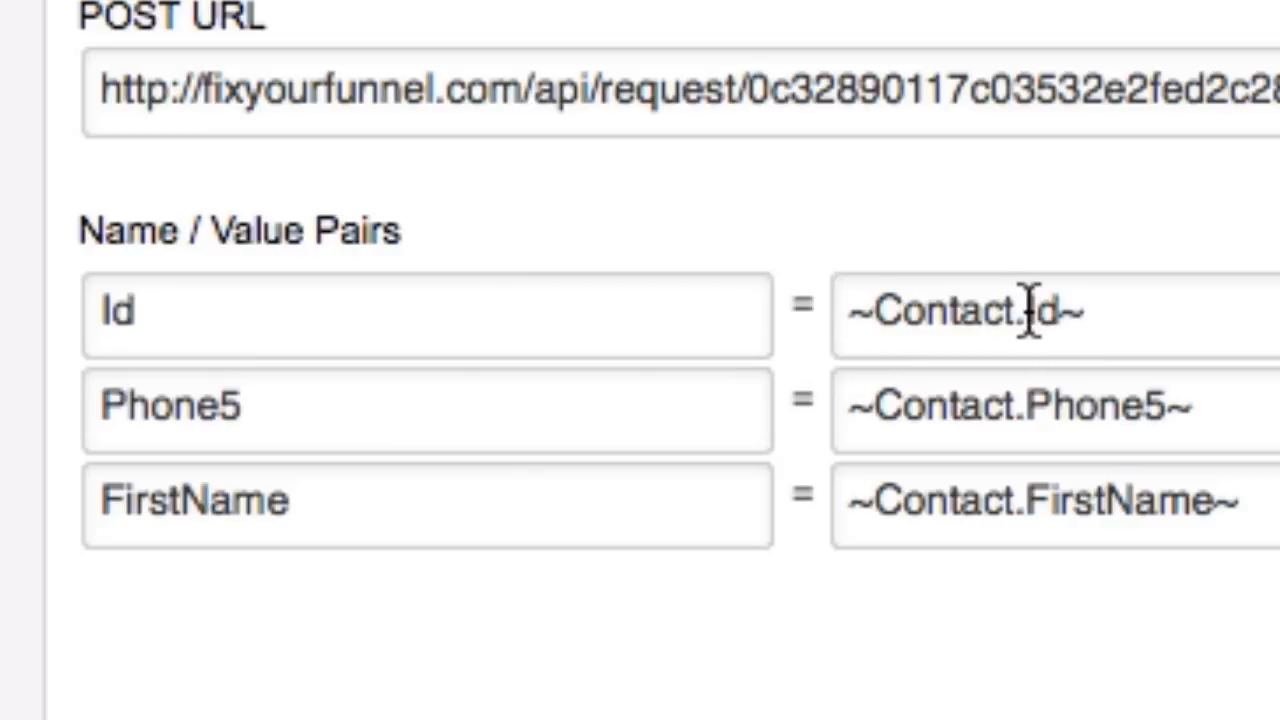
{"action": "left_click", "coordinate": [100, 312]}
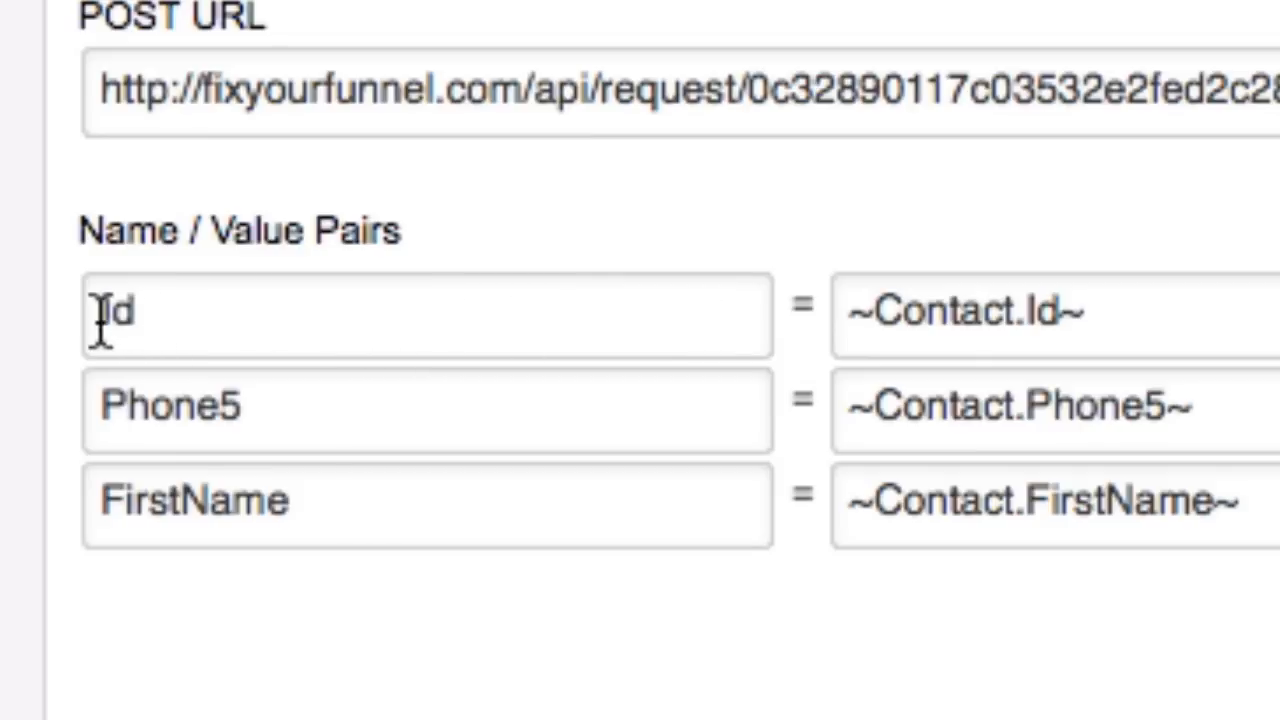
{"action": "mouse_move", "coordinate": [411, 436]}
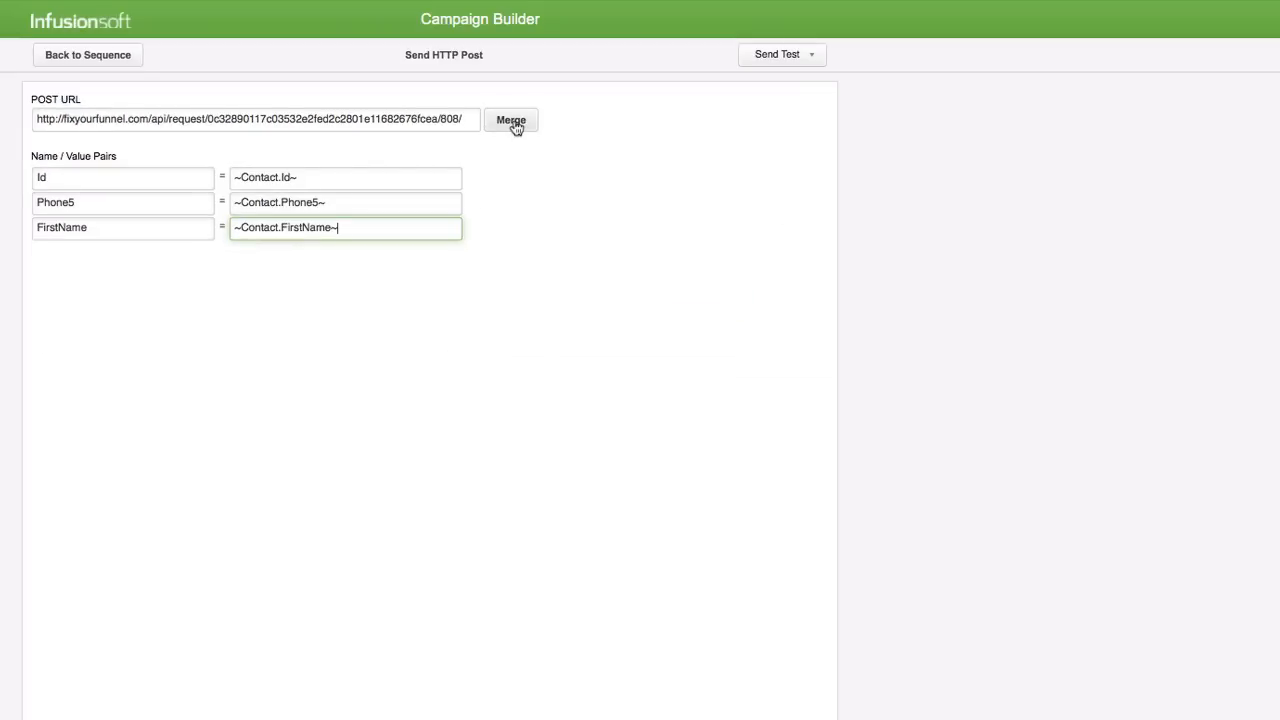
{"action": "left_click", "coordinate": [511, 120]}
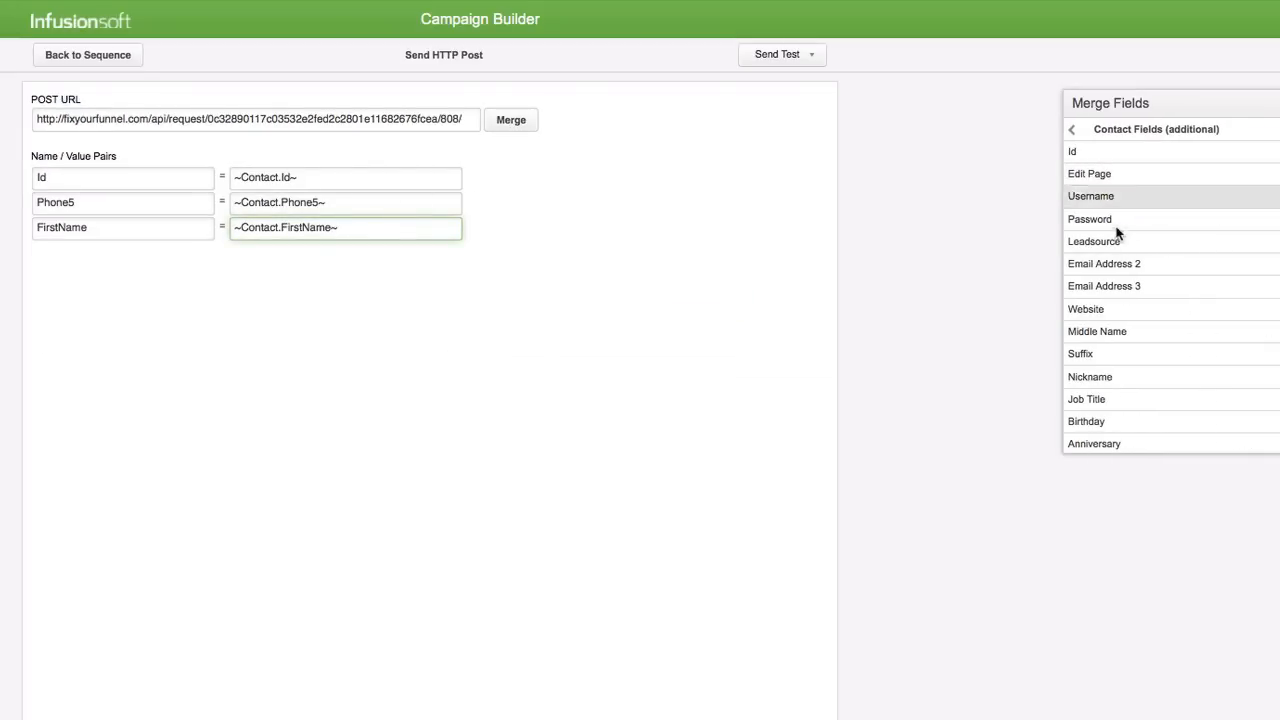
{"action": "scroll", "scroll_direction": "down", "scroll_amount": 3}
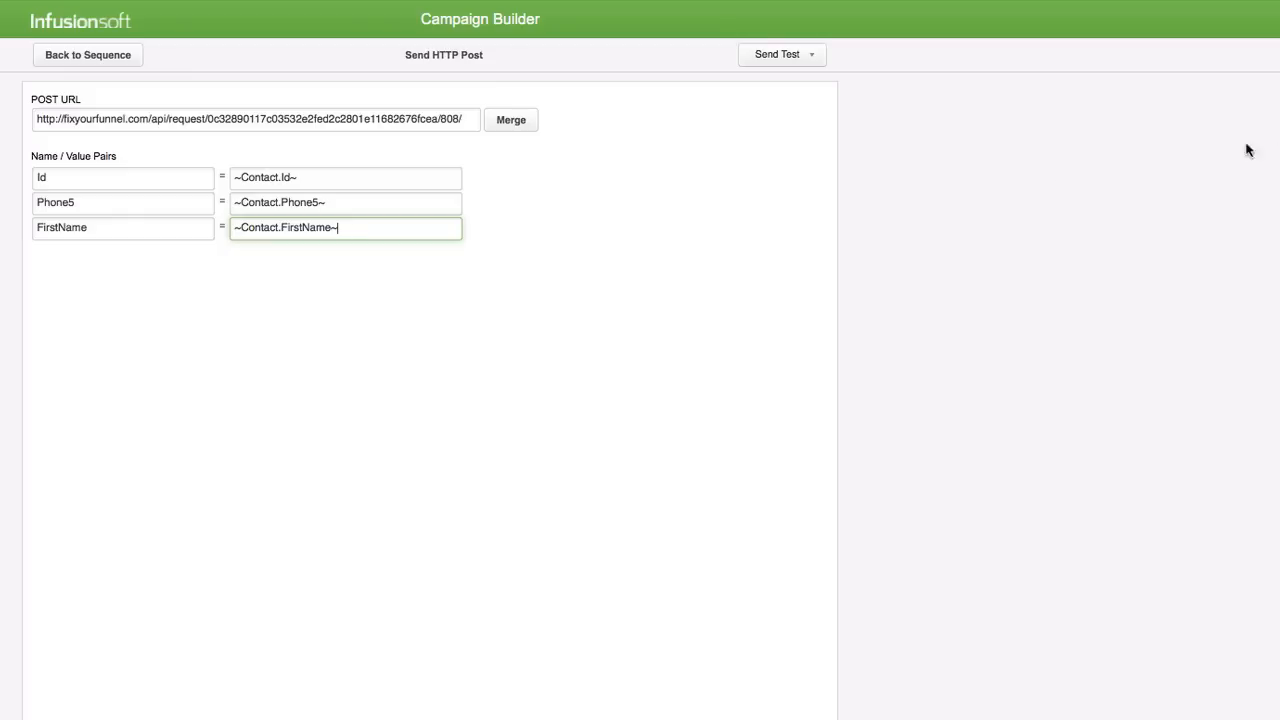
{"action": "mouse_move", "coordinate": [238, 370]}
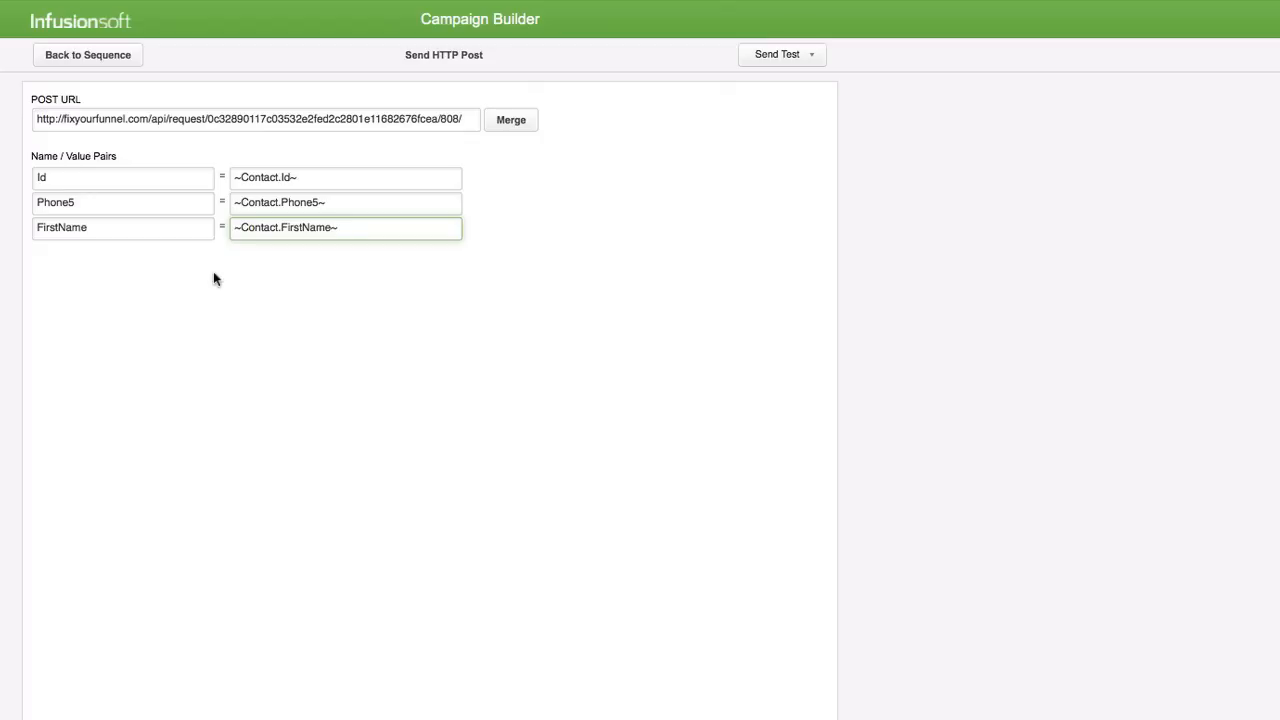
{"action": "mouse_move", "coordinate": [302, 292]}
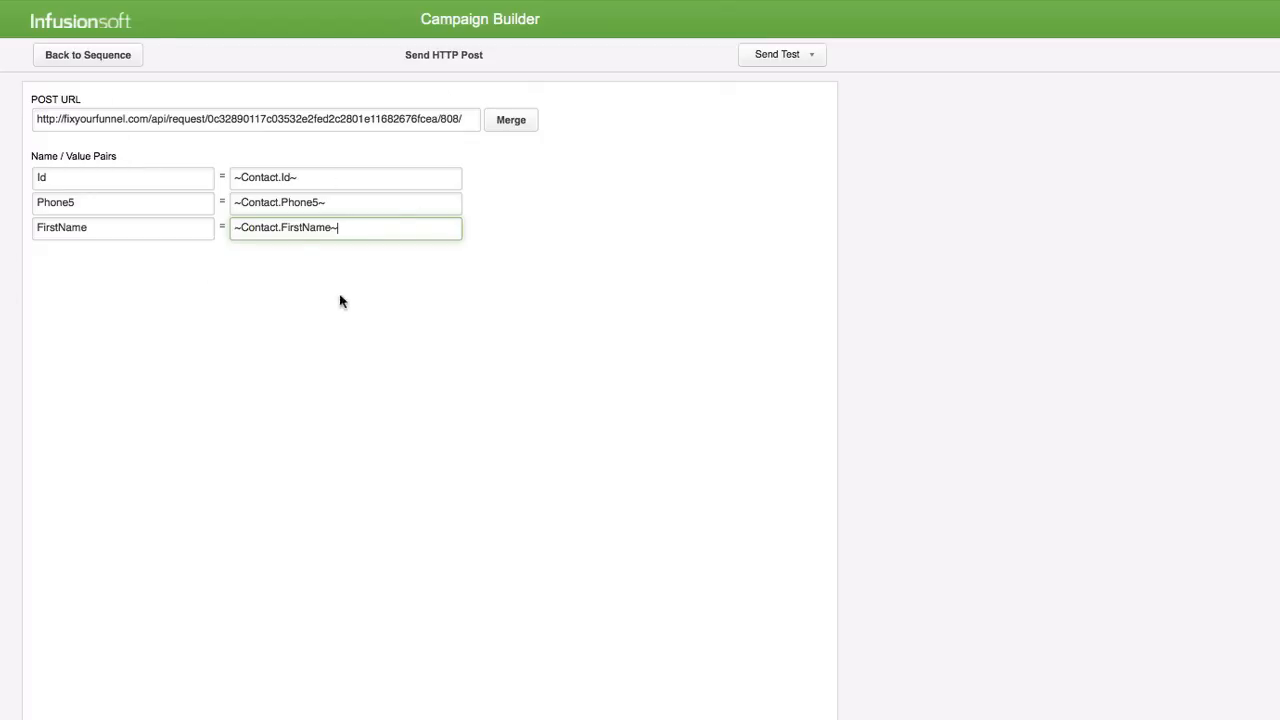
{"action": "mouse_move", "coordinate": [390, 294]}
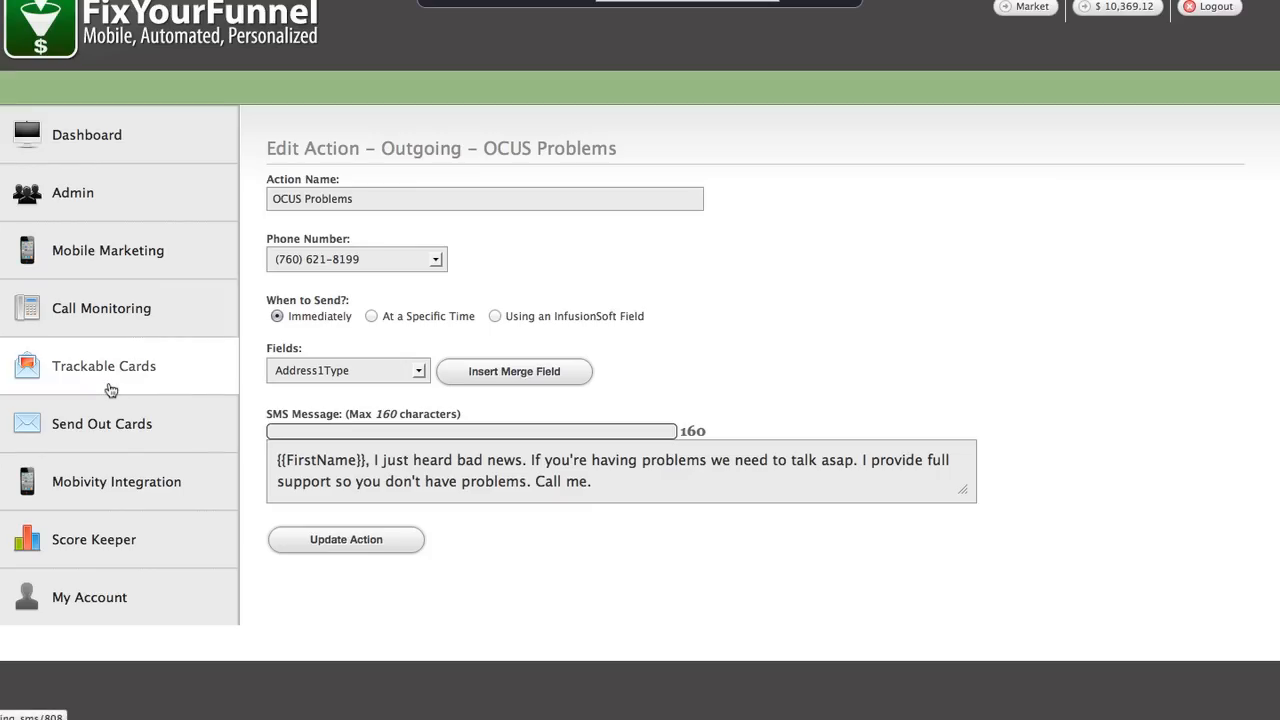
Step: Expand Send Out Cards in the sidebar and open its actions page
{"action": "left_click", "coordinate": [101, 424]}
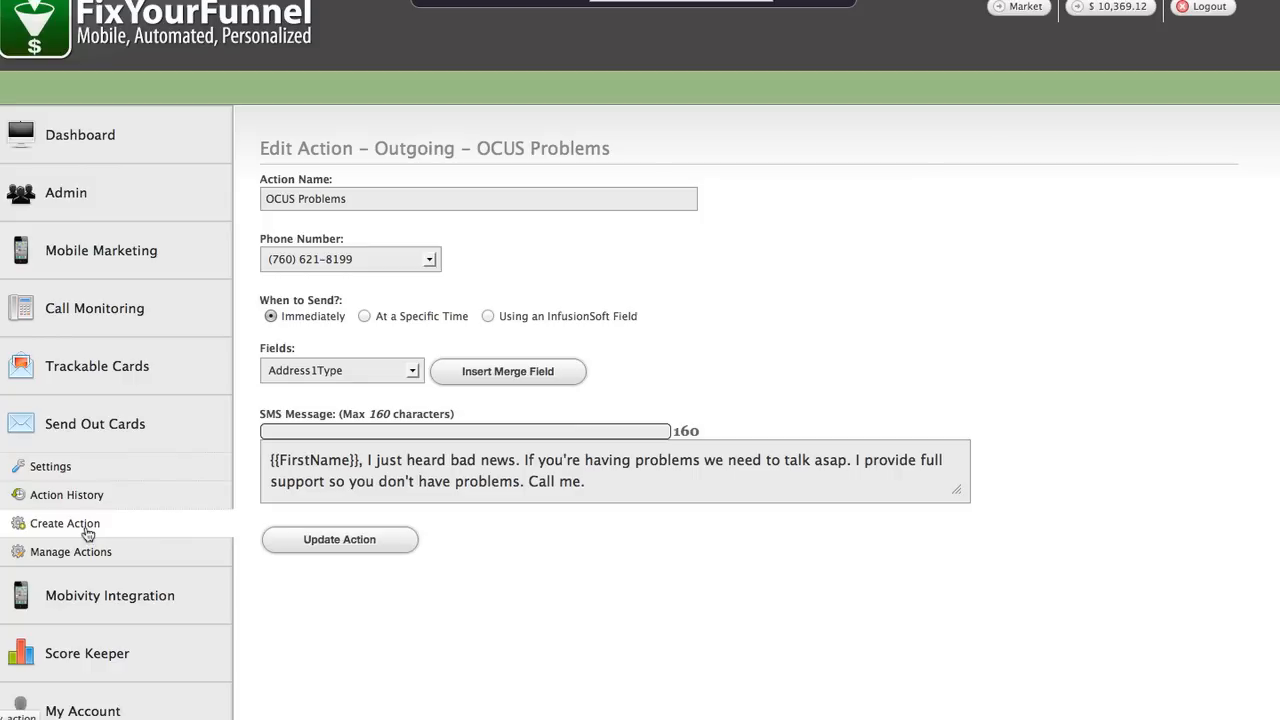
{"action": "left_click", "coordinate": [70, 552]}
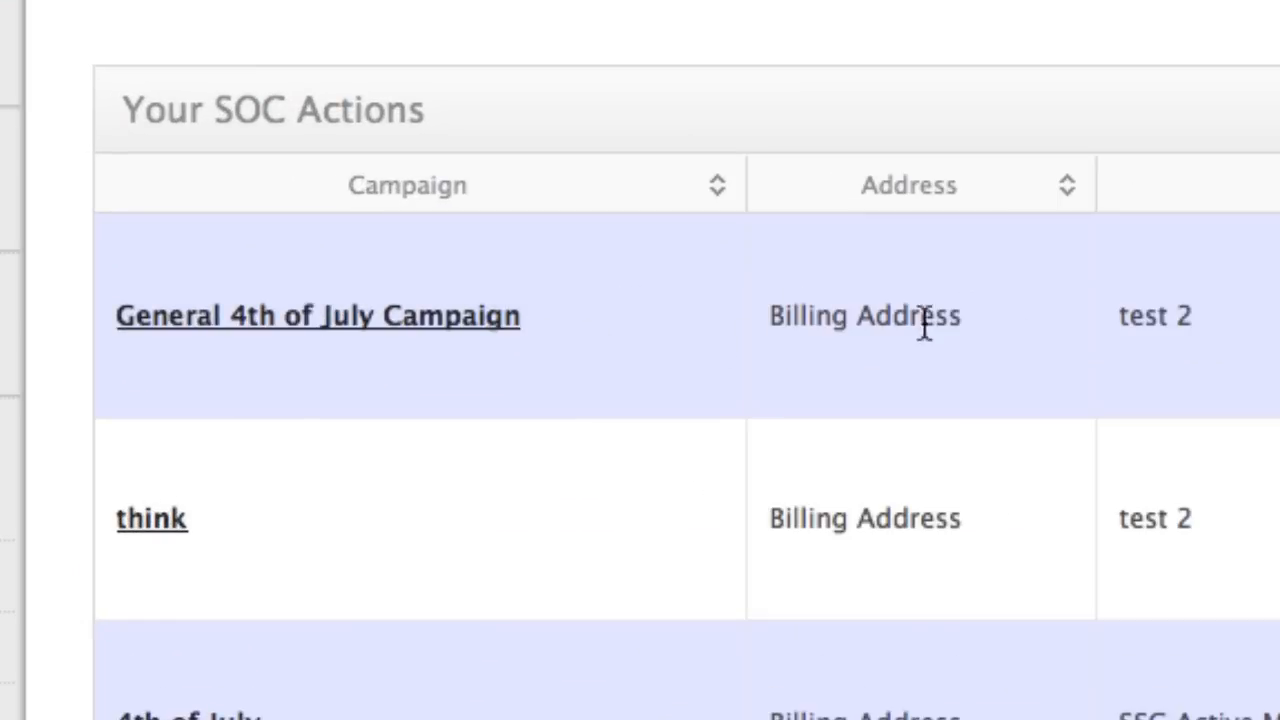
{"action": "mouse_move", "coordinate": [770, 325]}
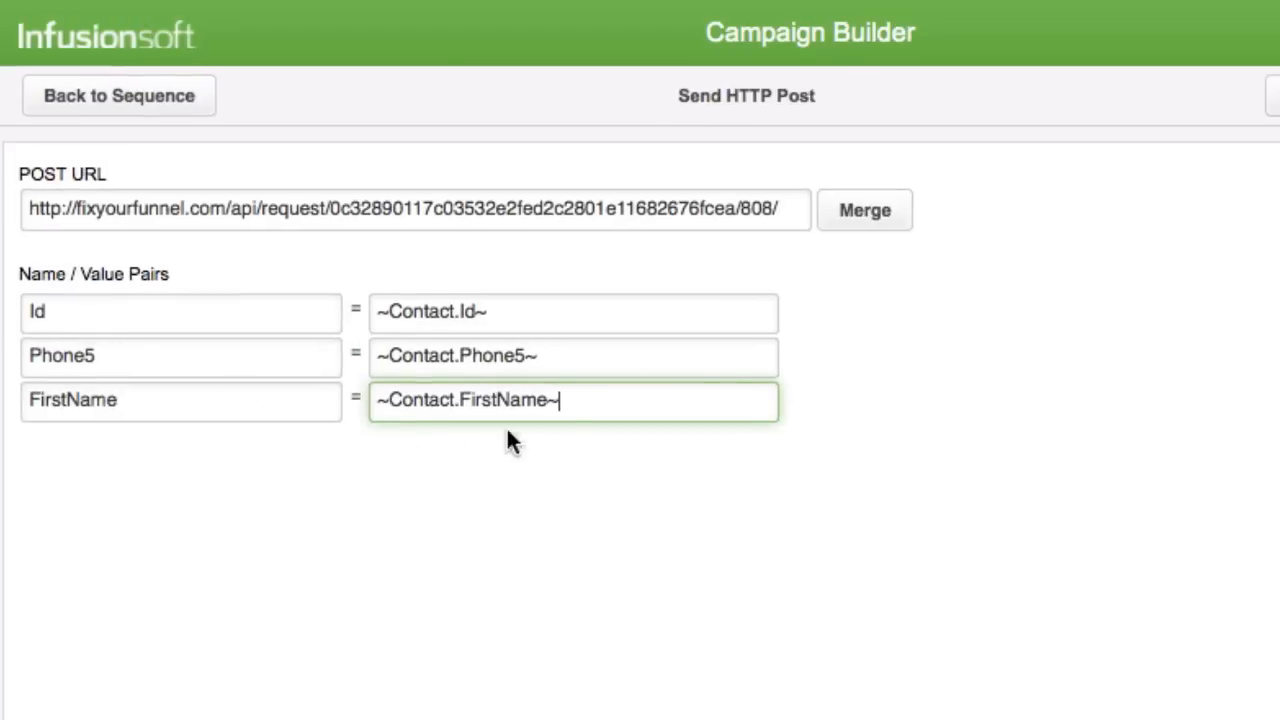
{"action": "mouse_move", "coordinate": [655, 365]}
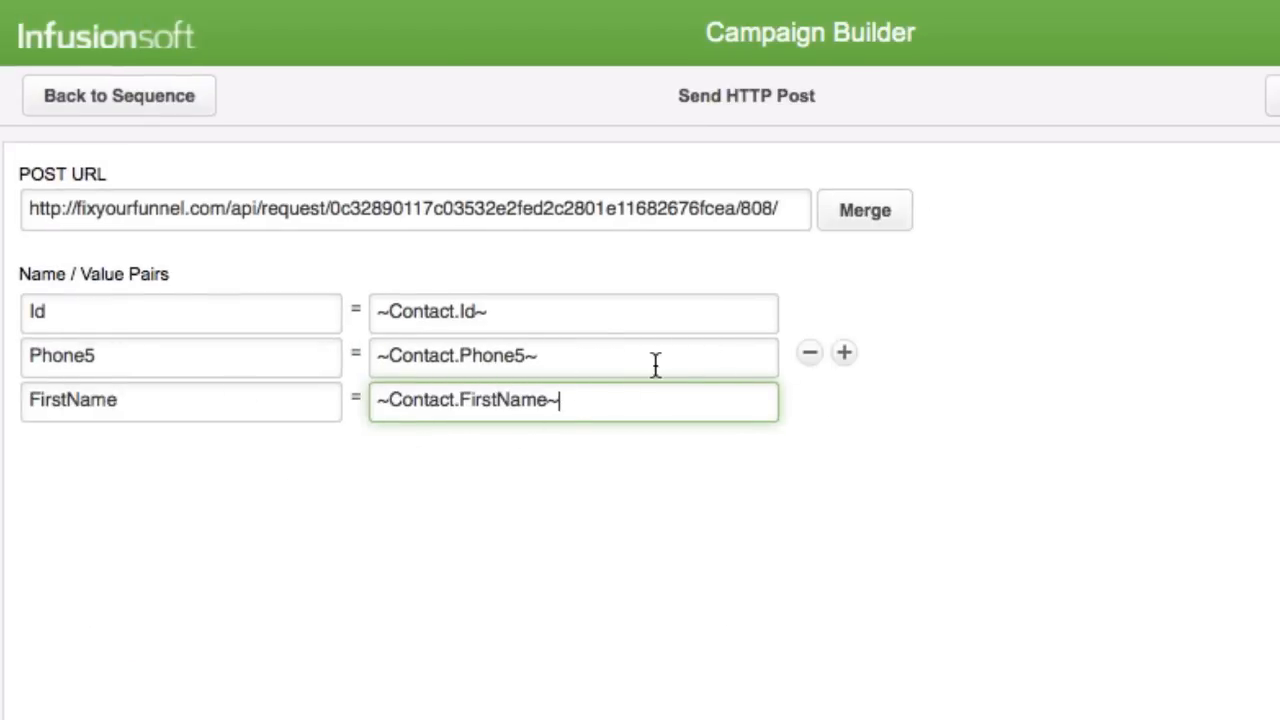
{"action": "mouse_move", "coordinate": [582, 354]}
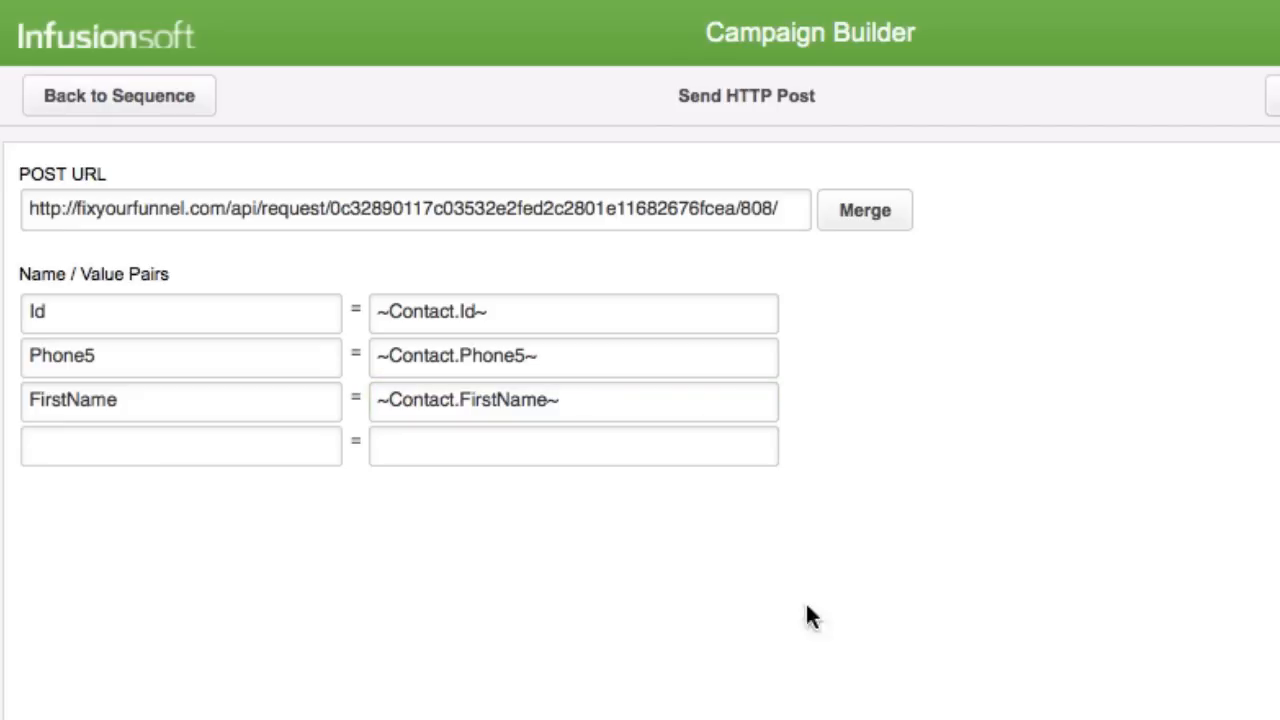
Step: Set the fourth pair's value to ~Contact.LastName~ and add a fifth empty row
{"action": "left_click", "coordinate": [573, 442]}
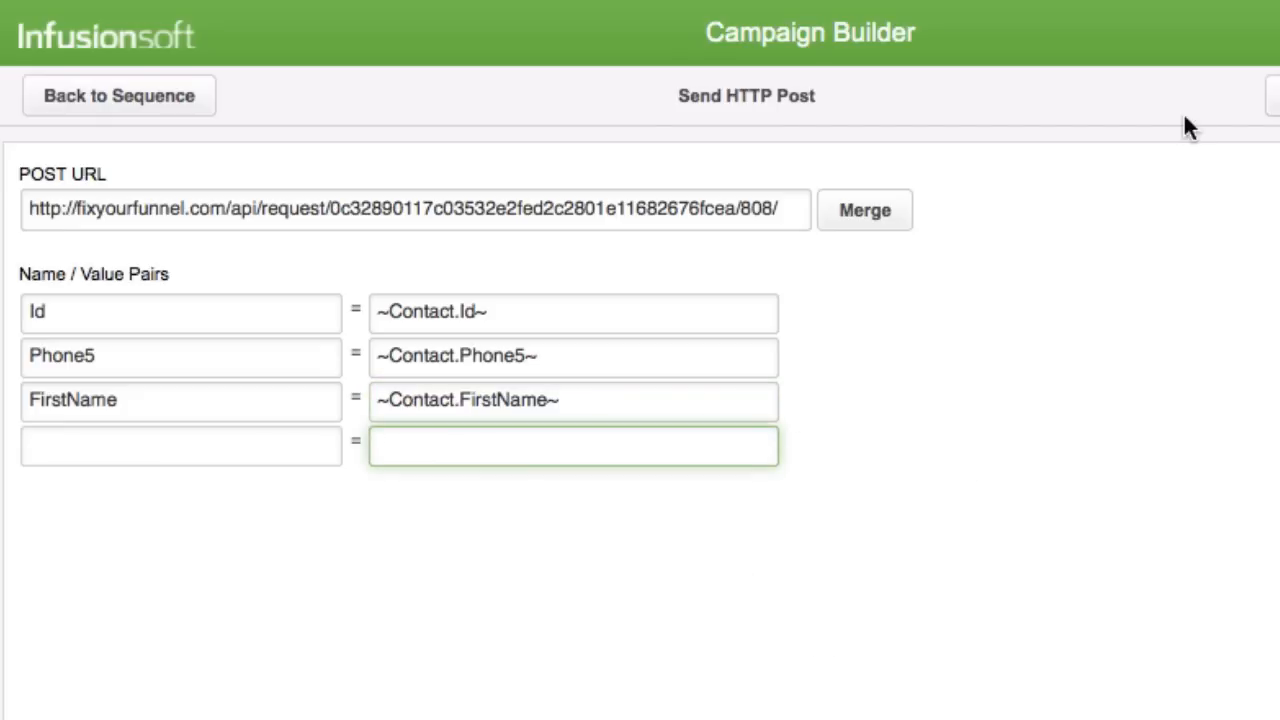
{"action": "left_click", "coordinate": [864, 209]}
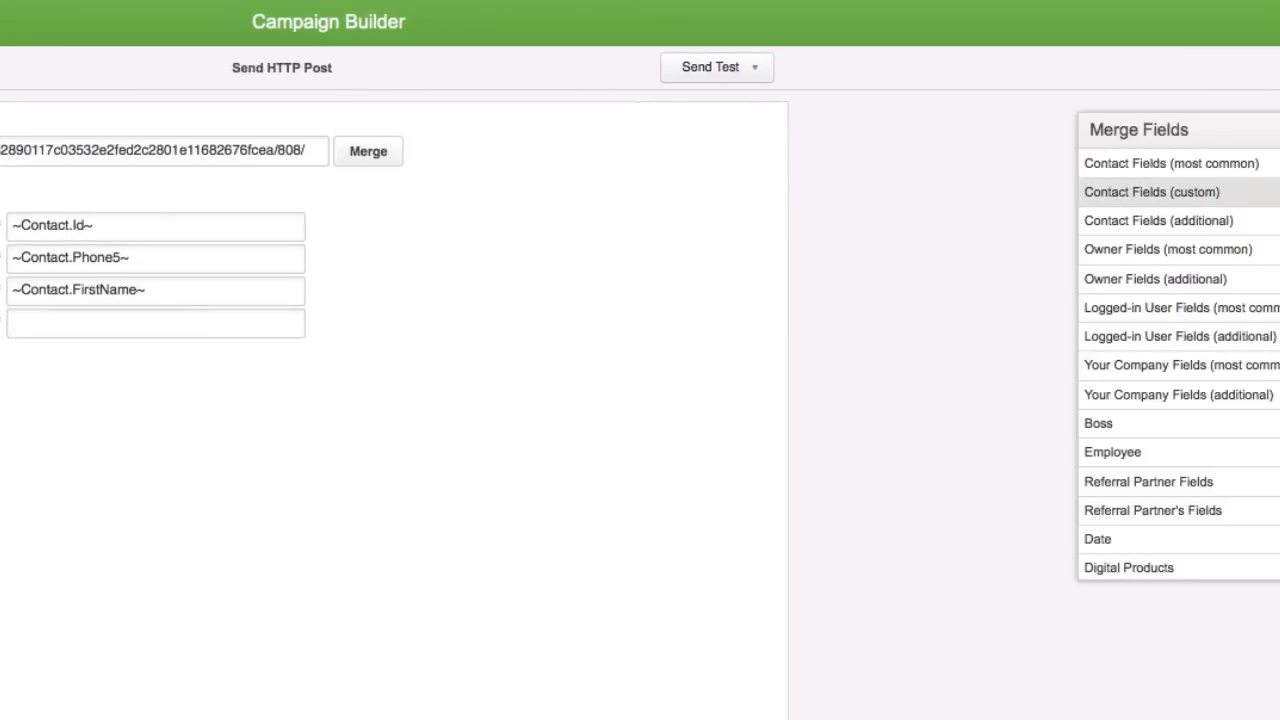
{"action": "left_click", "coordinate": [1139, 164]}
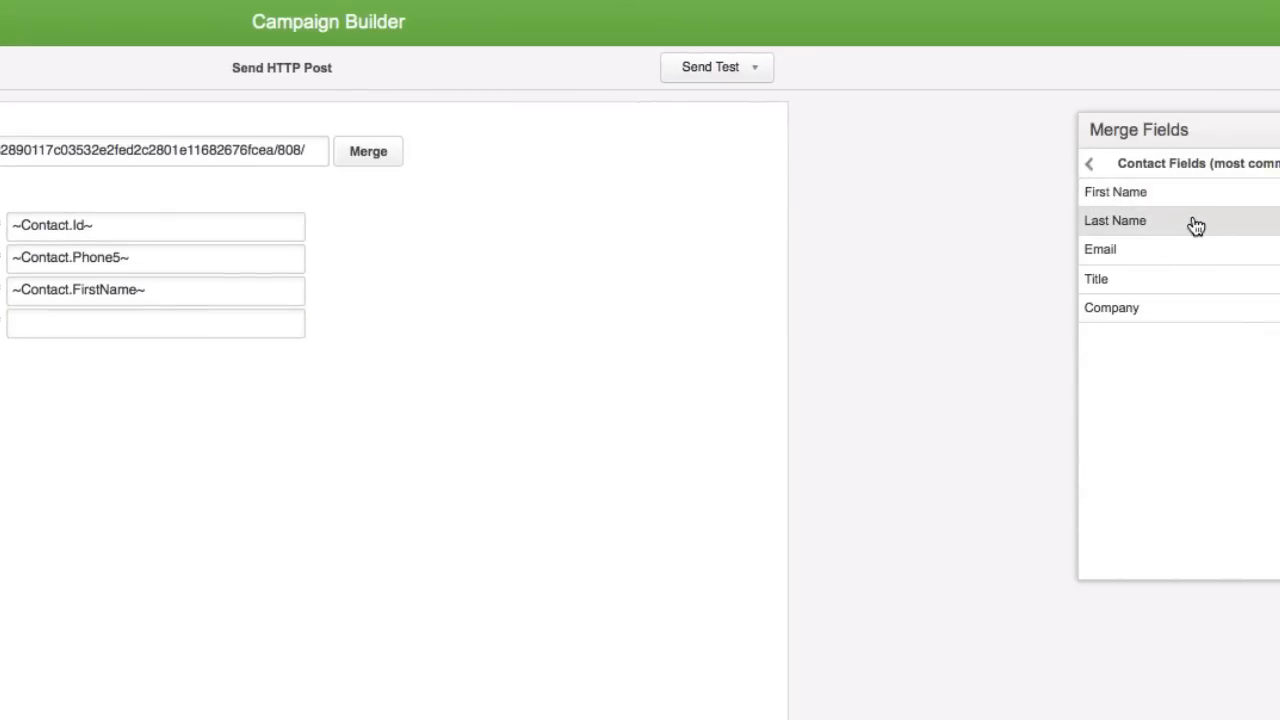
{"action": "left_click", "coordinate": [1112, 220]}
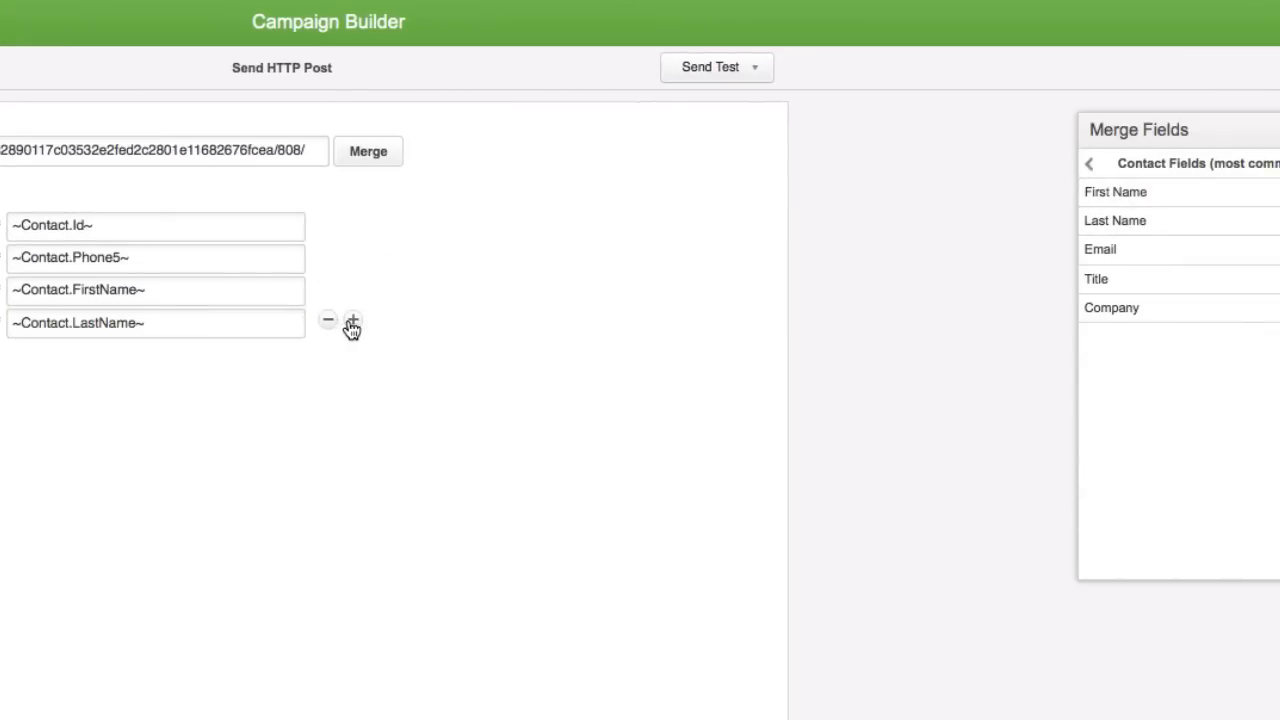
{"action": "left_click", "coordinate": [352, 320]}
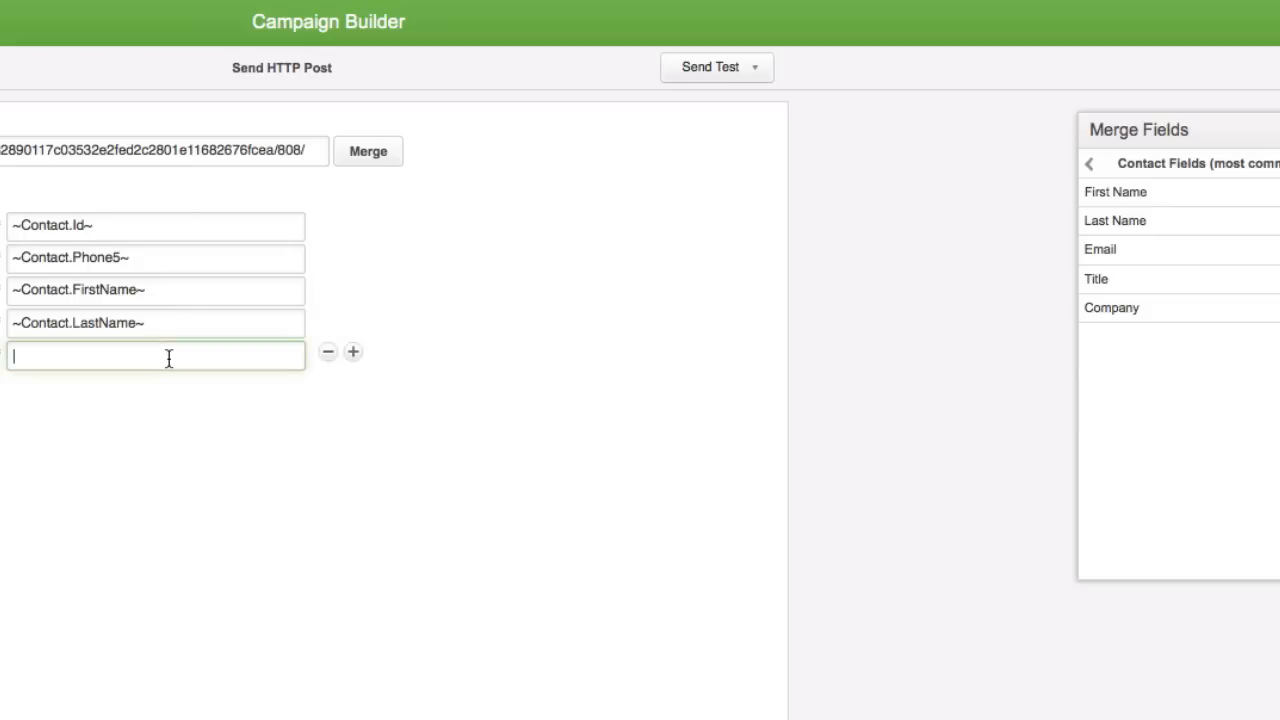
{"action": "left_click", "coordinate": [1089, 163]}
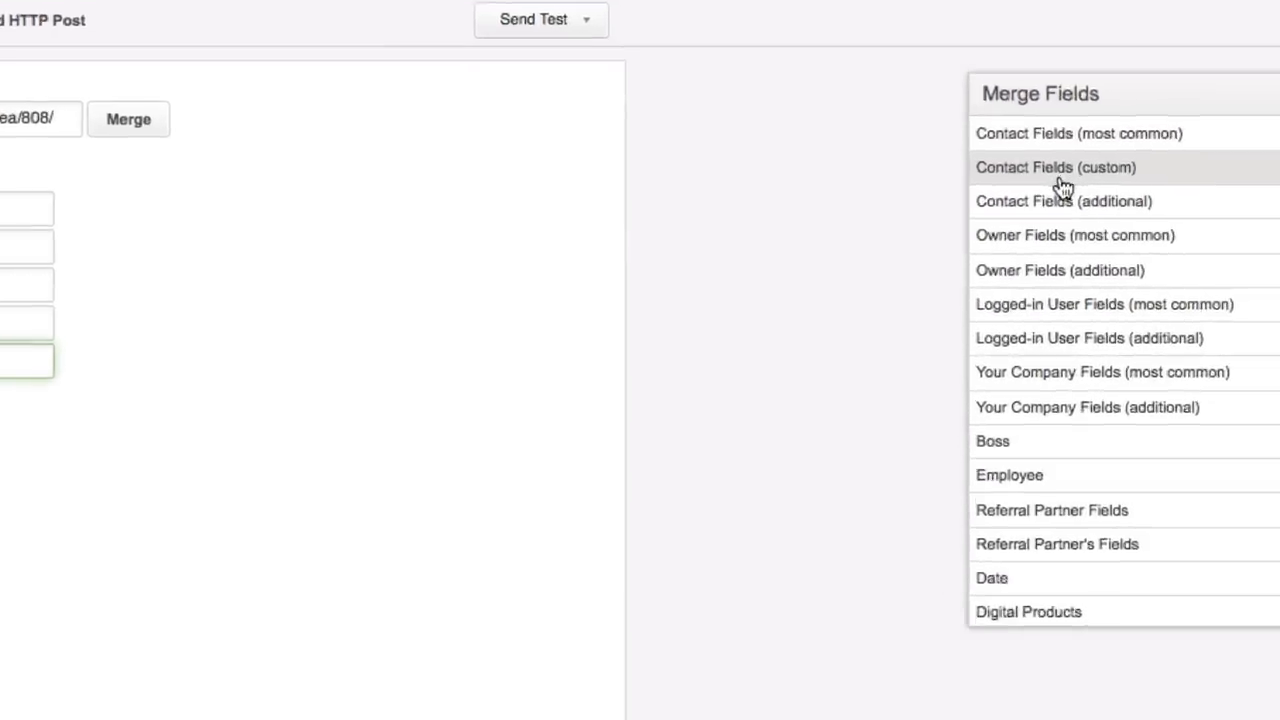
Step: Add rows holding Street Address 1 and 2, City, State, Postal Code and Country merge values
{"action": "left_click", "coordinate": [1063, 201]}
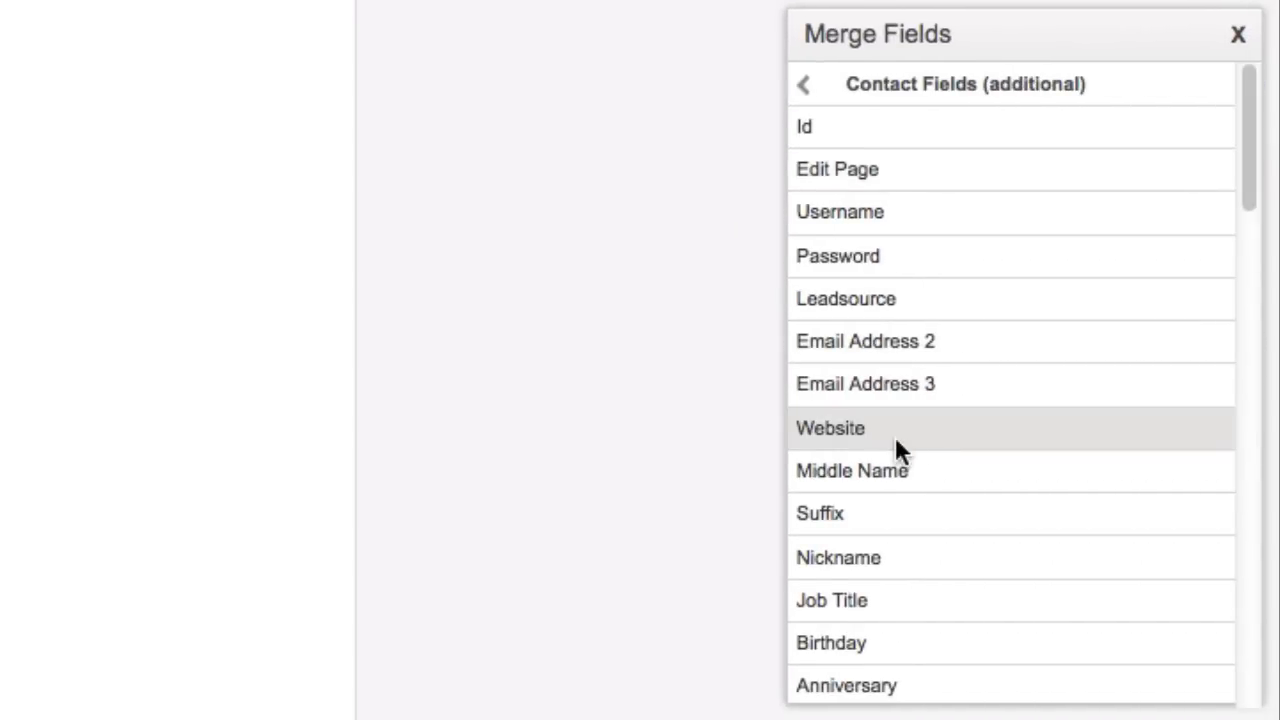
{"action": "scroll", "scroll_direction": "down", "scroll_amount": 3}
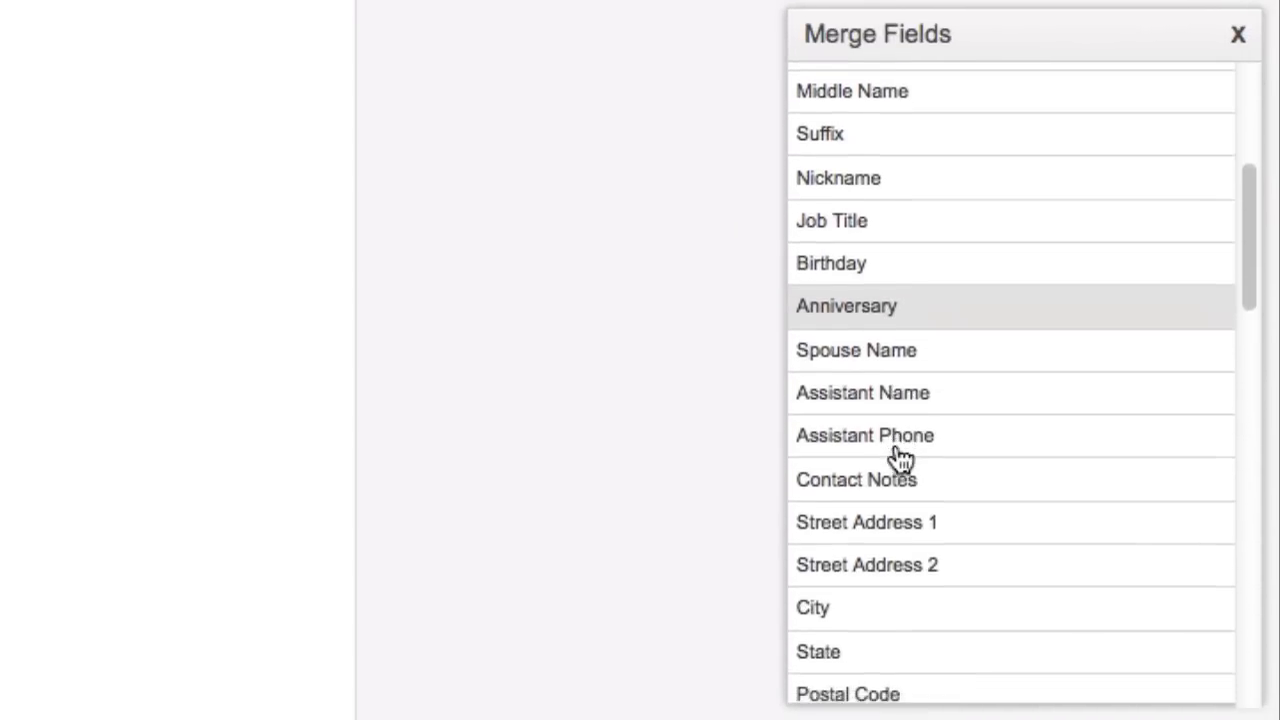
{"action": "scroll", "scroll_direction": "down", "scroll_amount": 3}
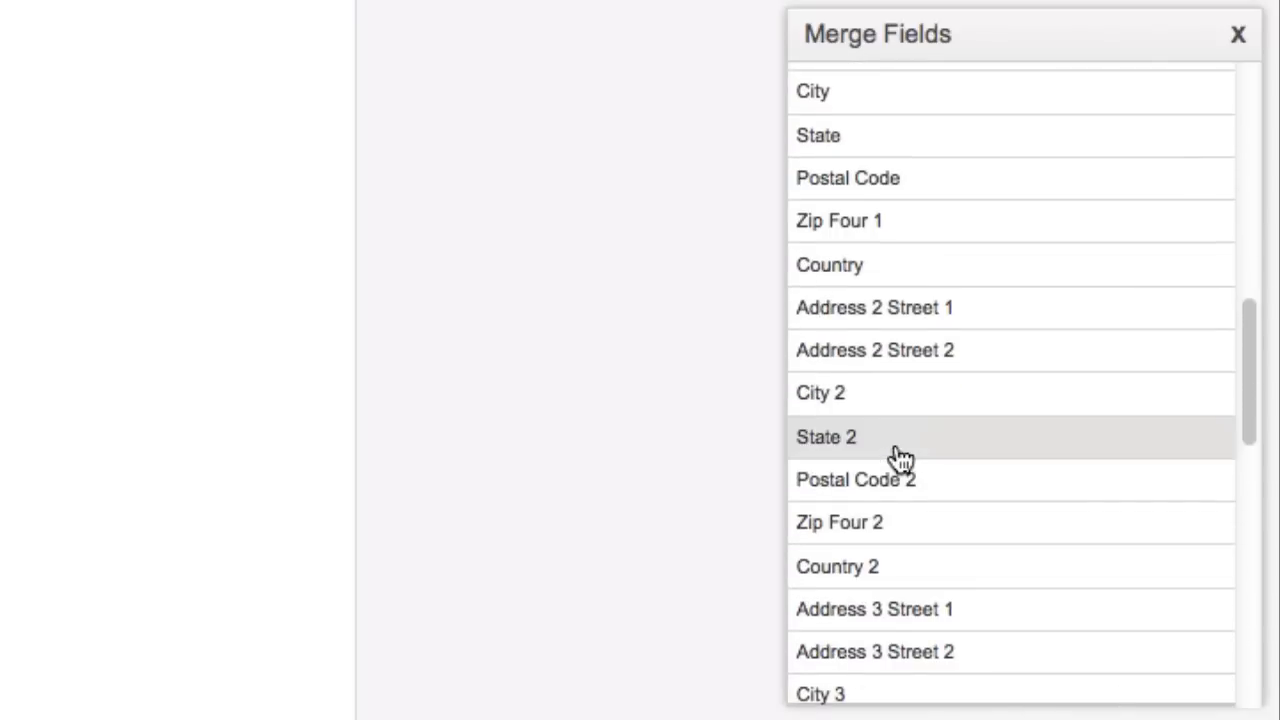
{"action": "mouse_move", "coordinate": [874, 307]}
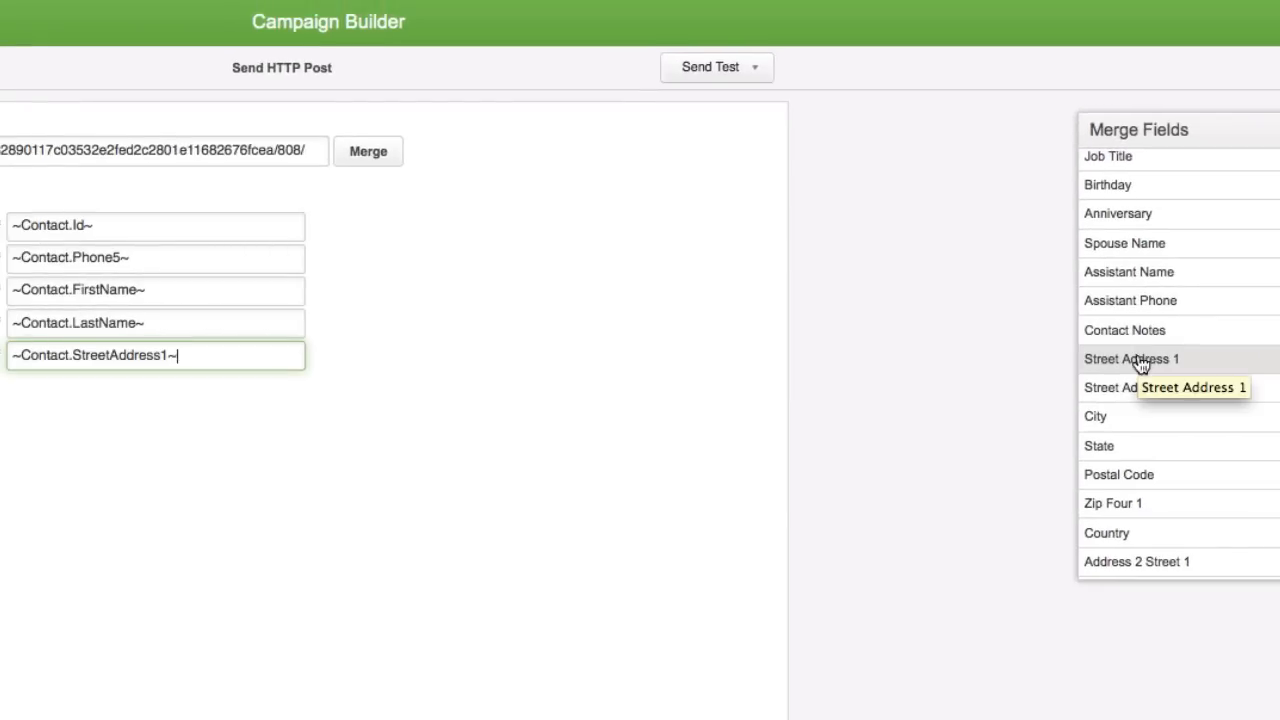
{"action": "left_click", "coordinate": [353, 383]}
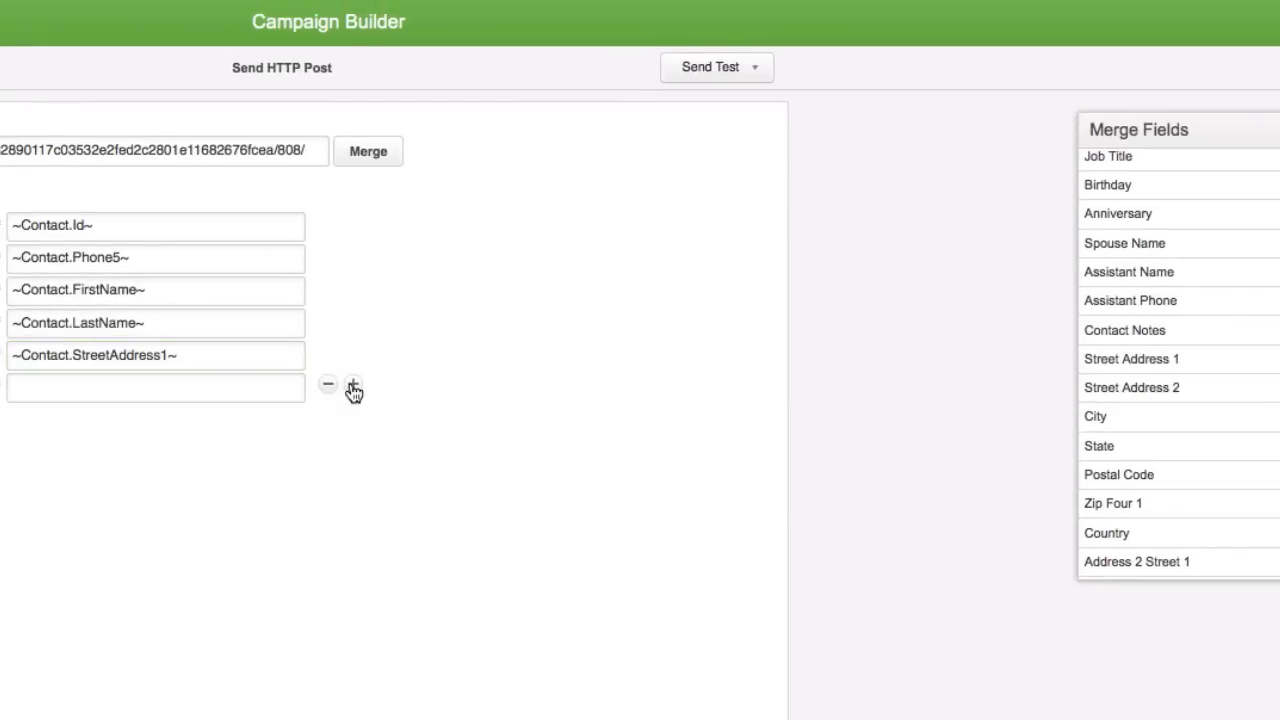
{"action": "left_click", "coordinate": [353, 384]}
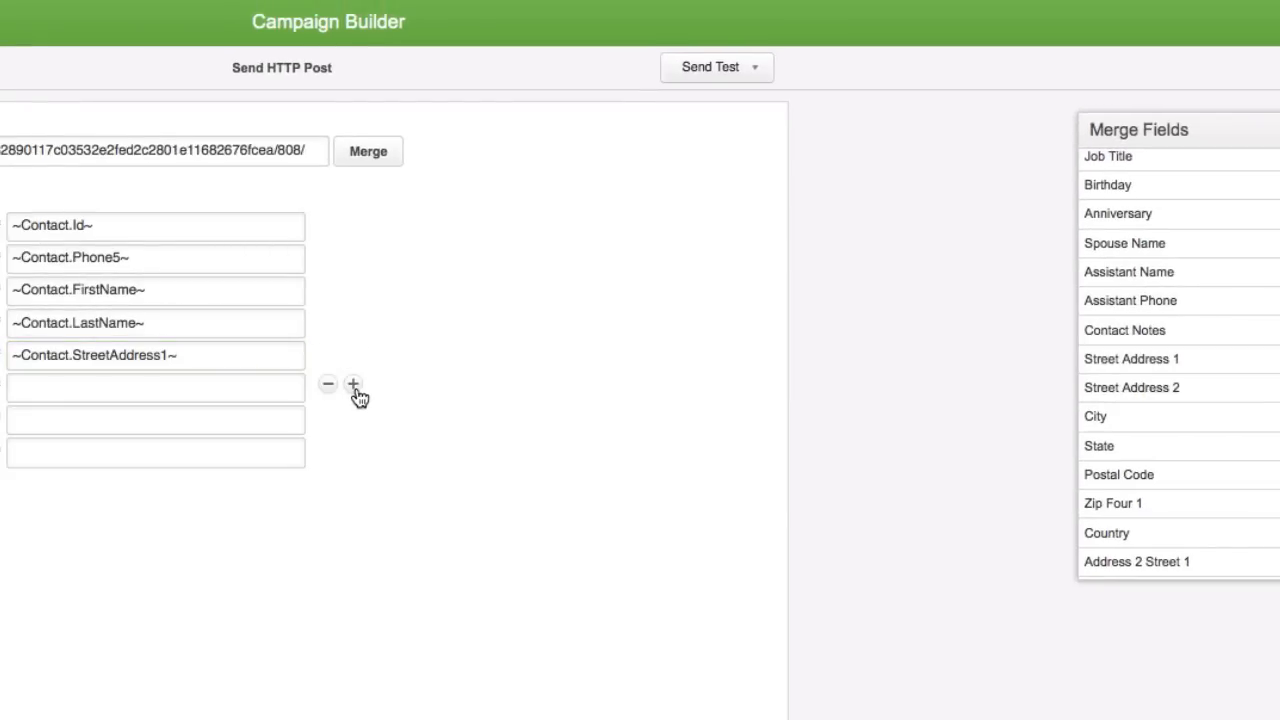
{"action": "left_click", "coordinate": [353, 386]}
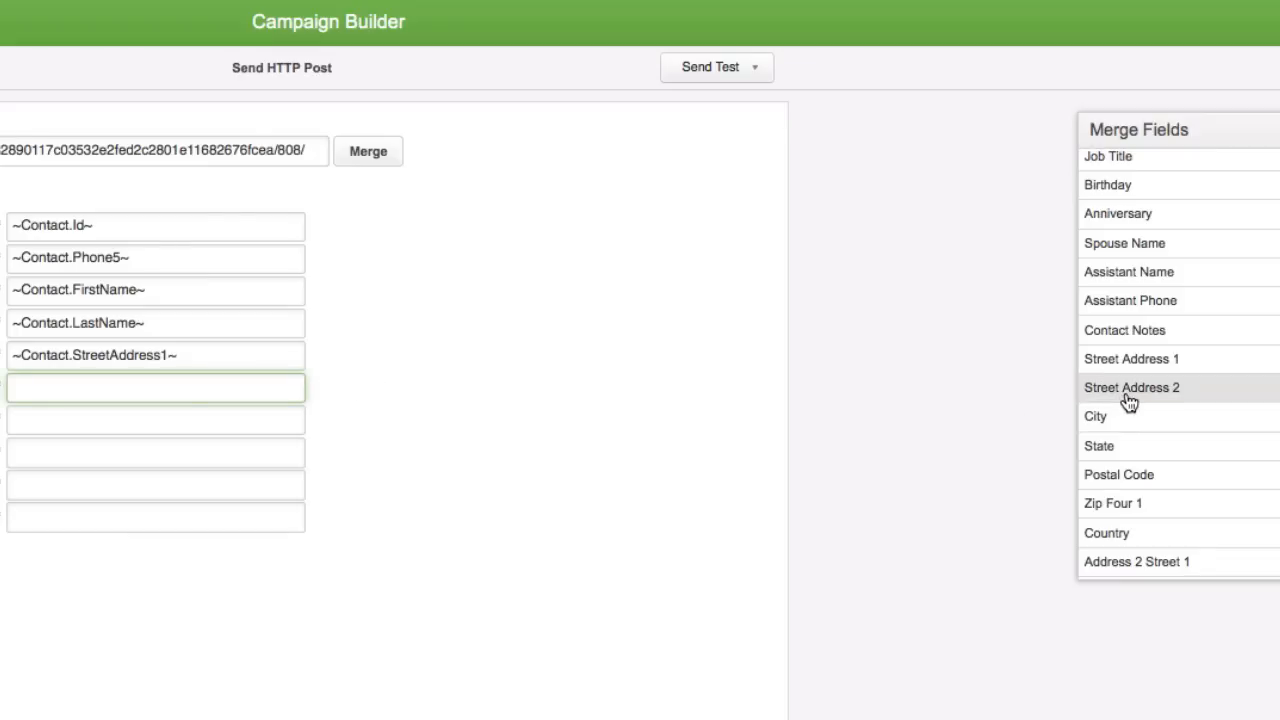
{"action": "left_click", "coordinate": [1126, 387]}
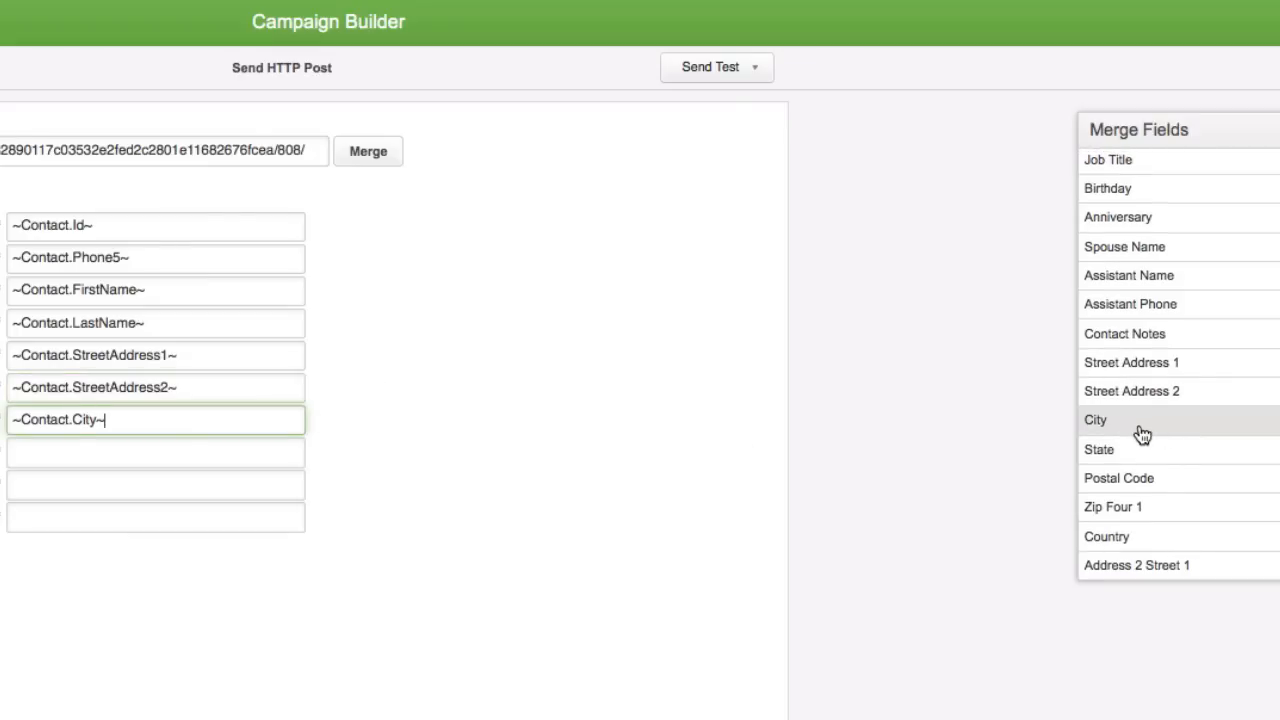
{"action": "left_click", "coordinate": [1096, 420]}
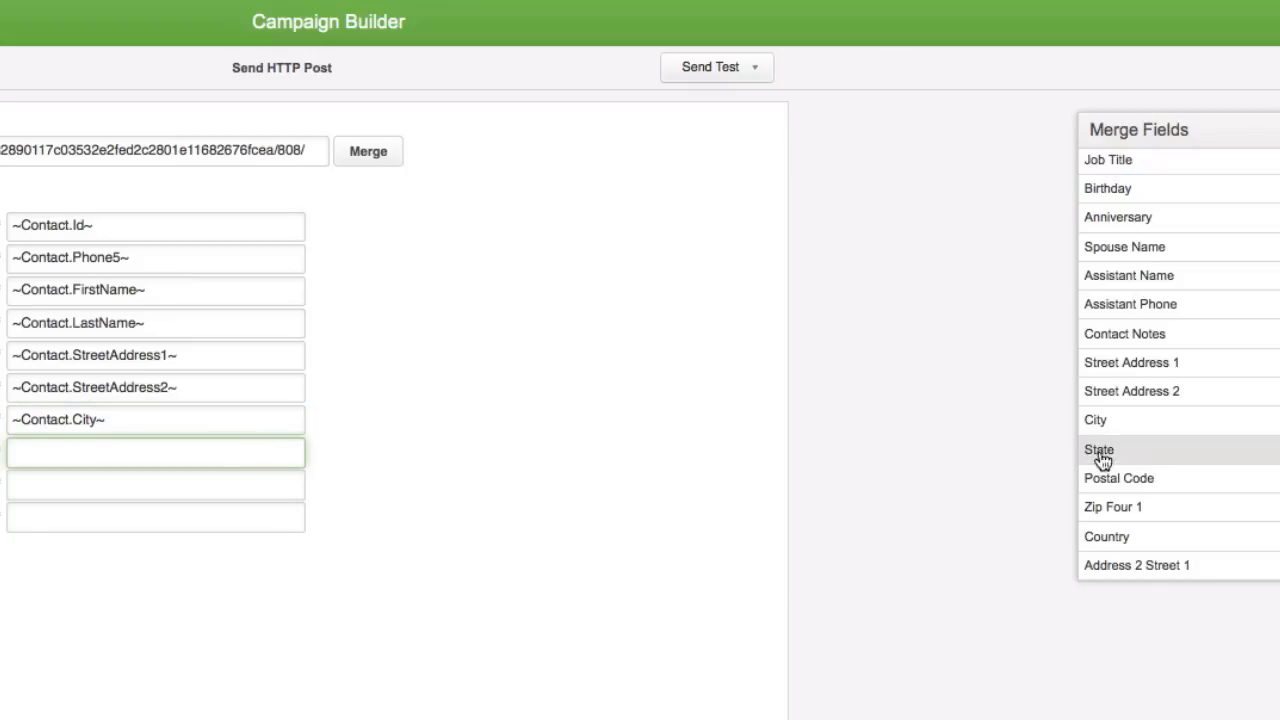
{"action": "left_click", "coordinate": [1099, 450]}
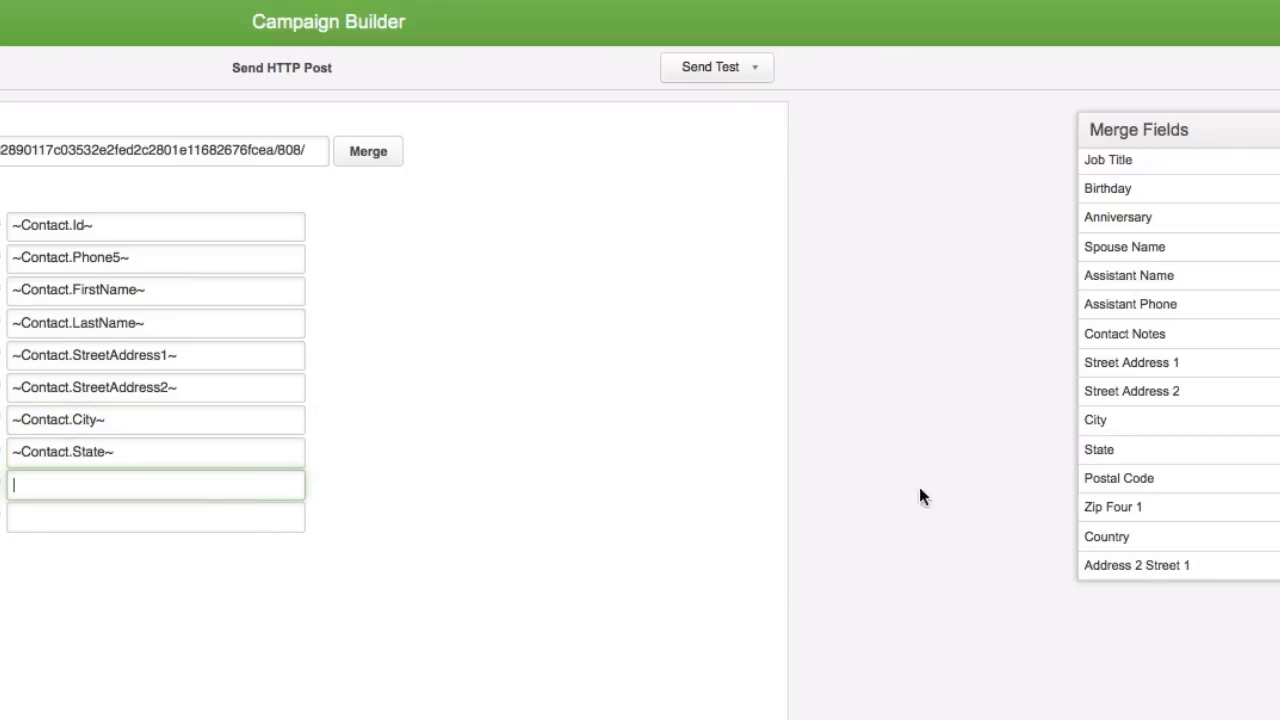
{"action": "left_click", "coordinate": [1118, 477]}
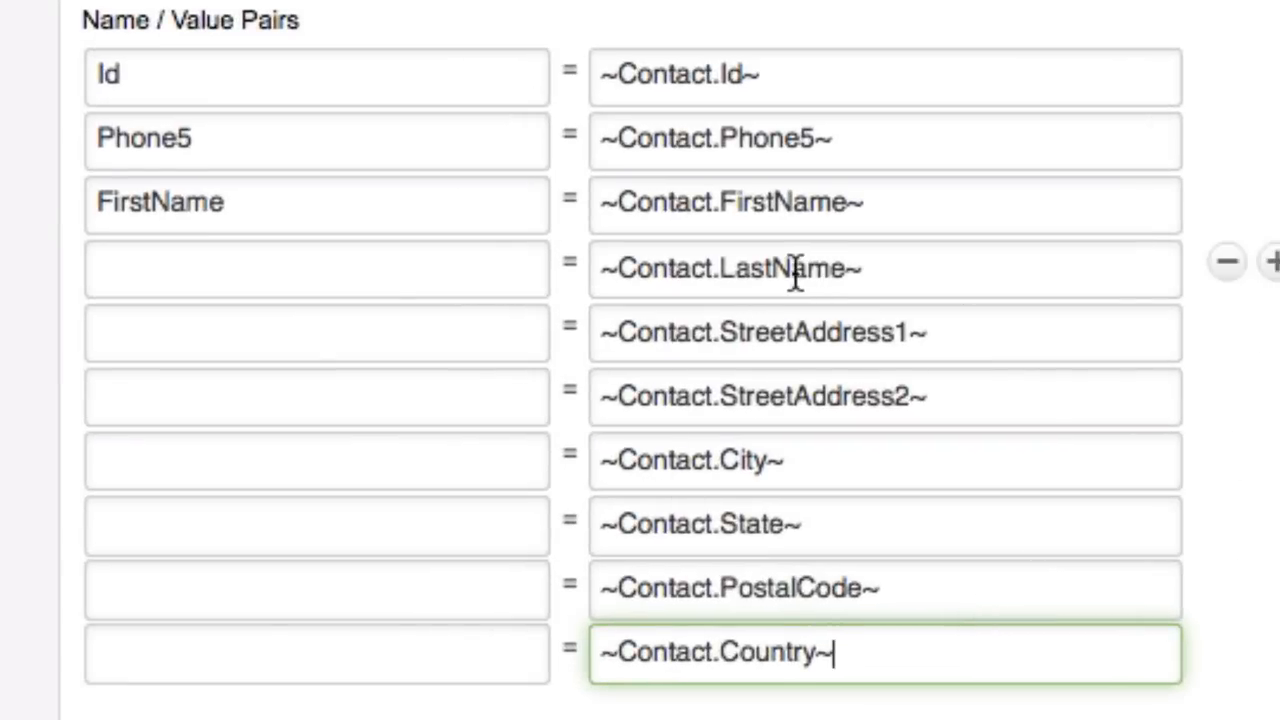
Step: Name the pairs LastName, StreetAddress1, StreetAddress2, City, State, PostalCode and Country
{"action": "double_click", "coordinate": [782, 268]}
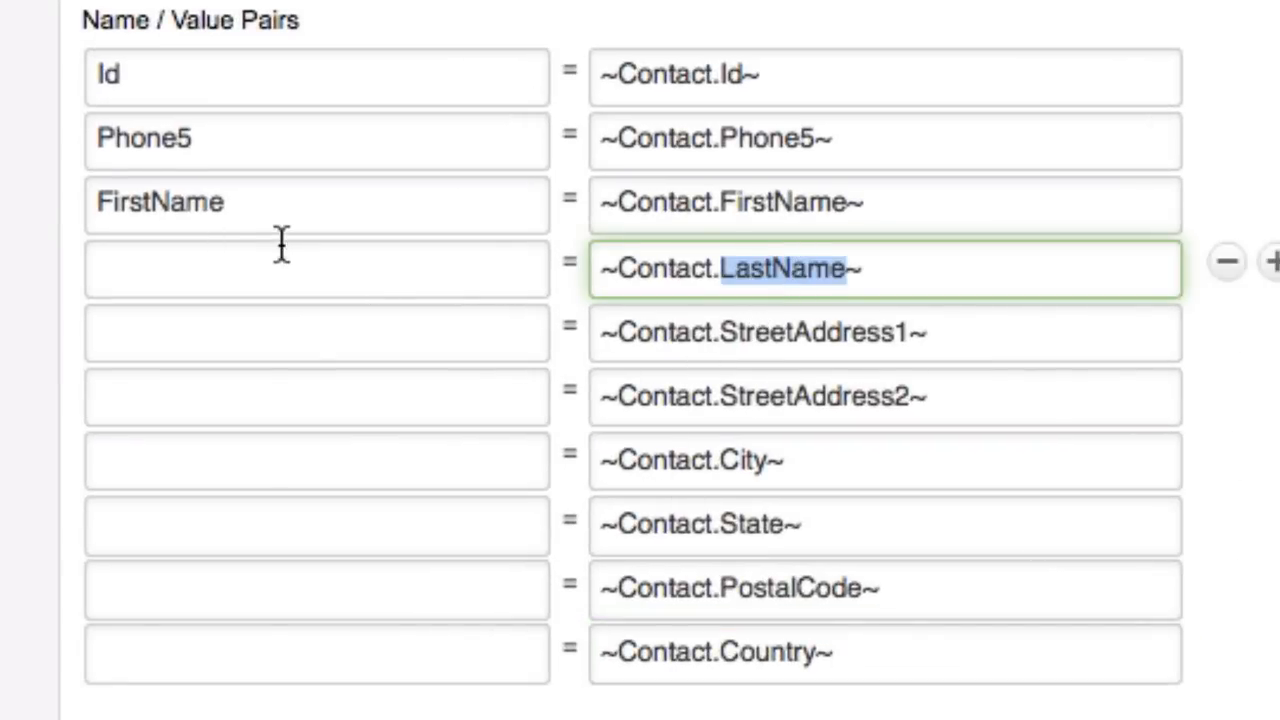
{"action": "type", "text": "LastName"}
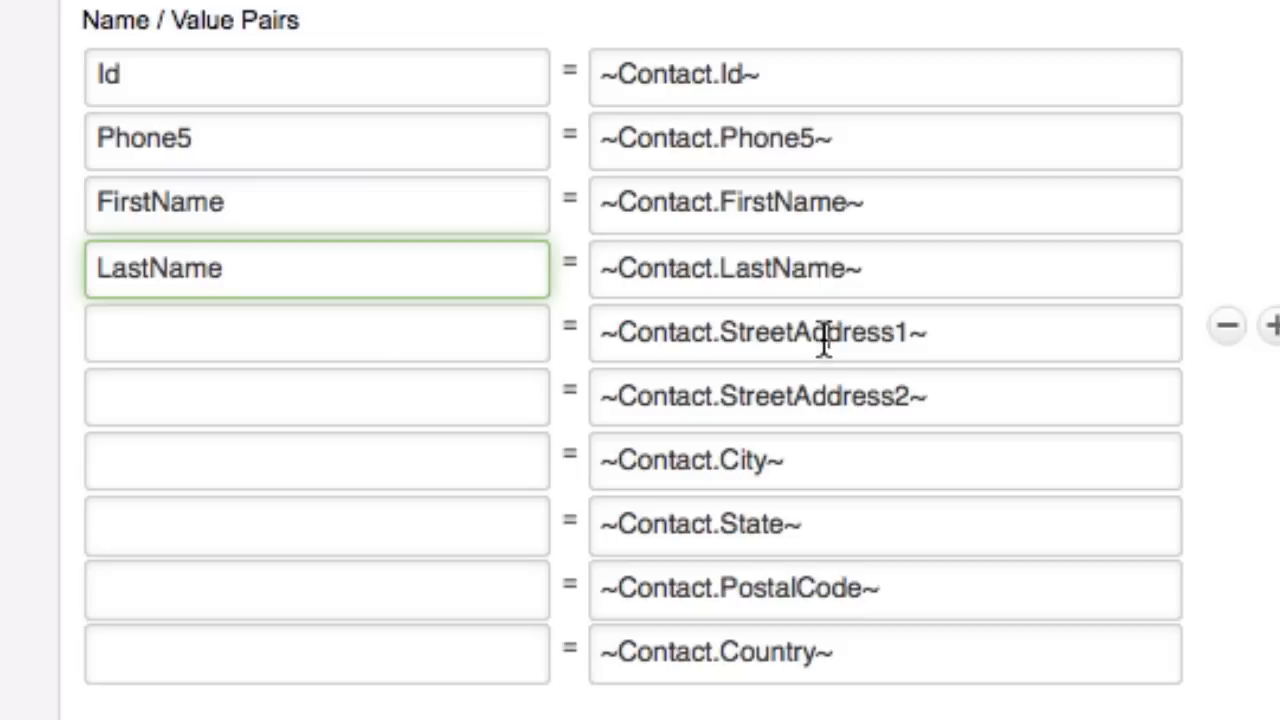
{"action": "left_click", "coordinate": [315, 332]}
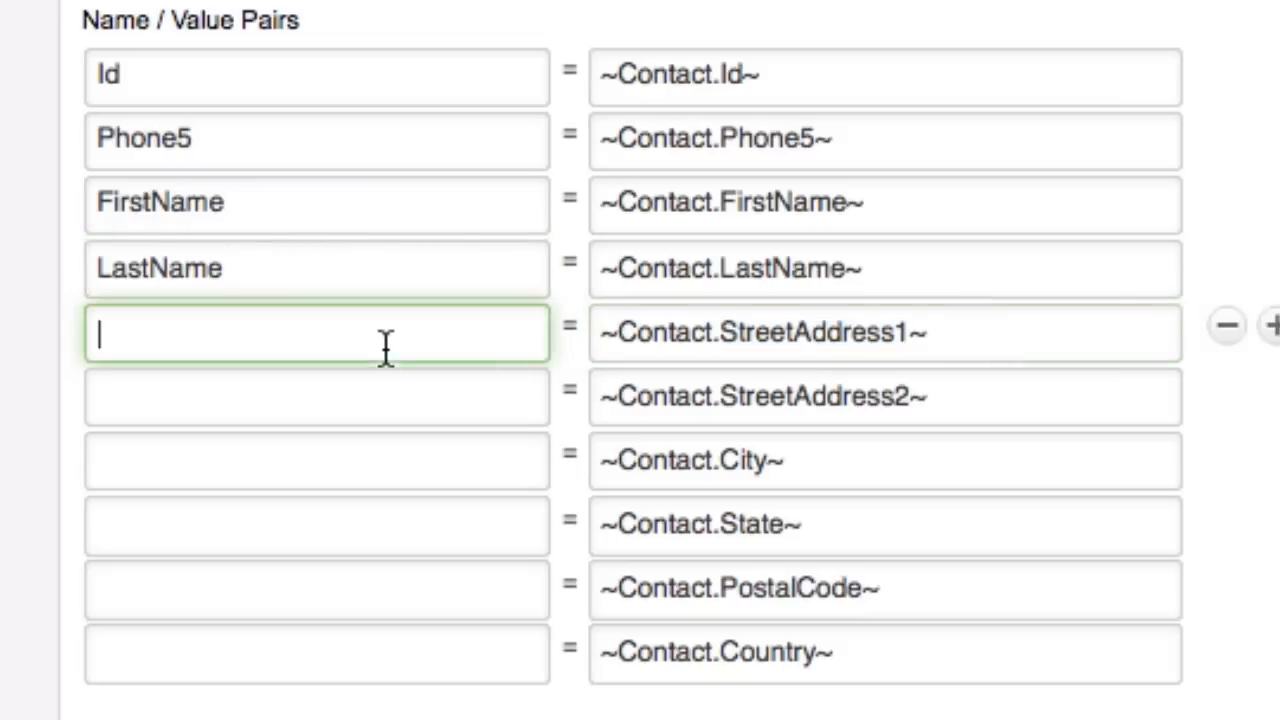
{"action": "type", "text": "StreetAddress1"}
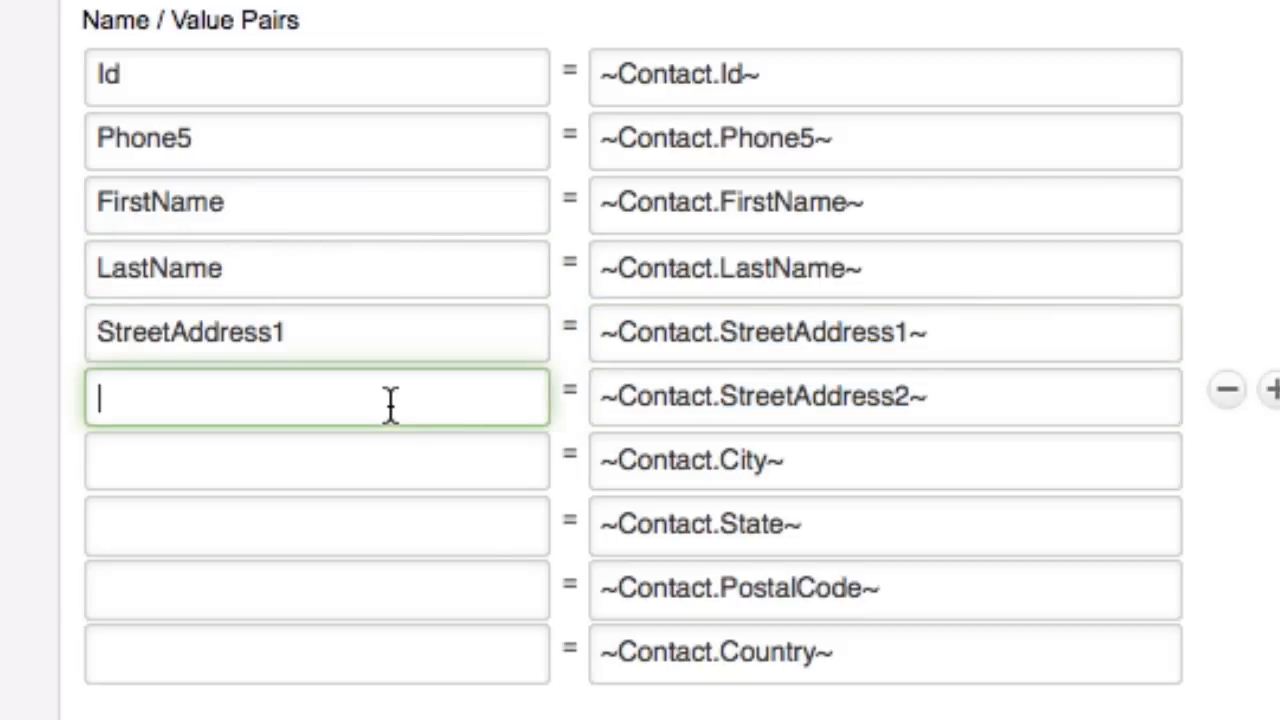
{"action": "type", "text": "StreetAddress2"}
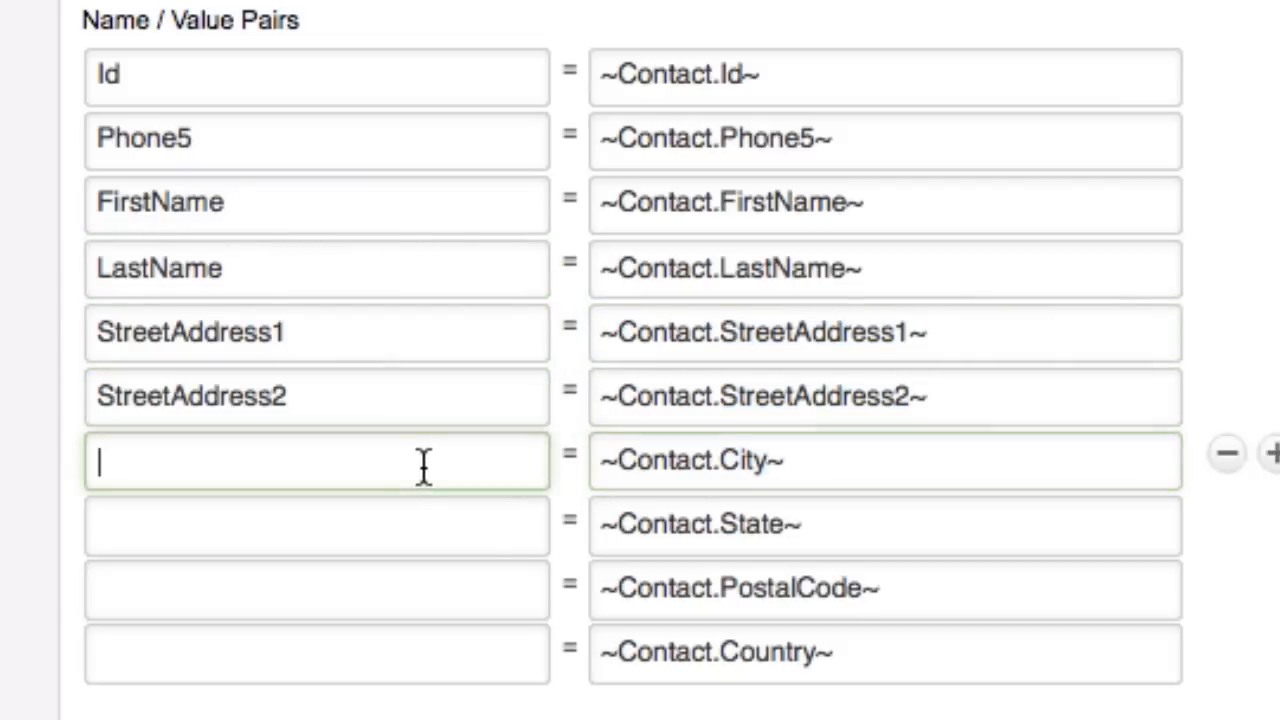
{"action": "type", "text": "City"}
{"action": "left_click", "coordinate": [317, 590]}
{"action": "type", "text": "PostalCode"}
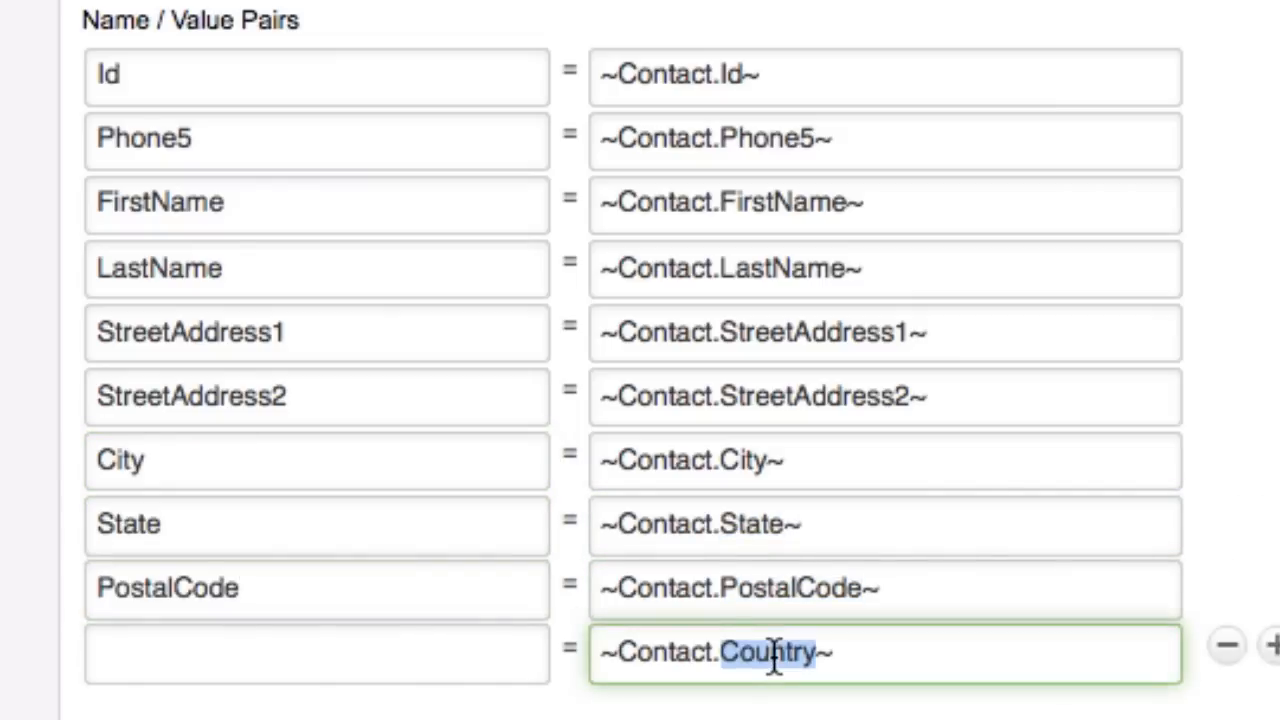
{"action": "type", "text": "Country"}
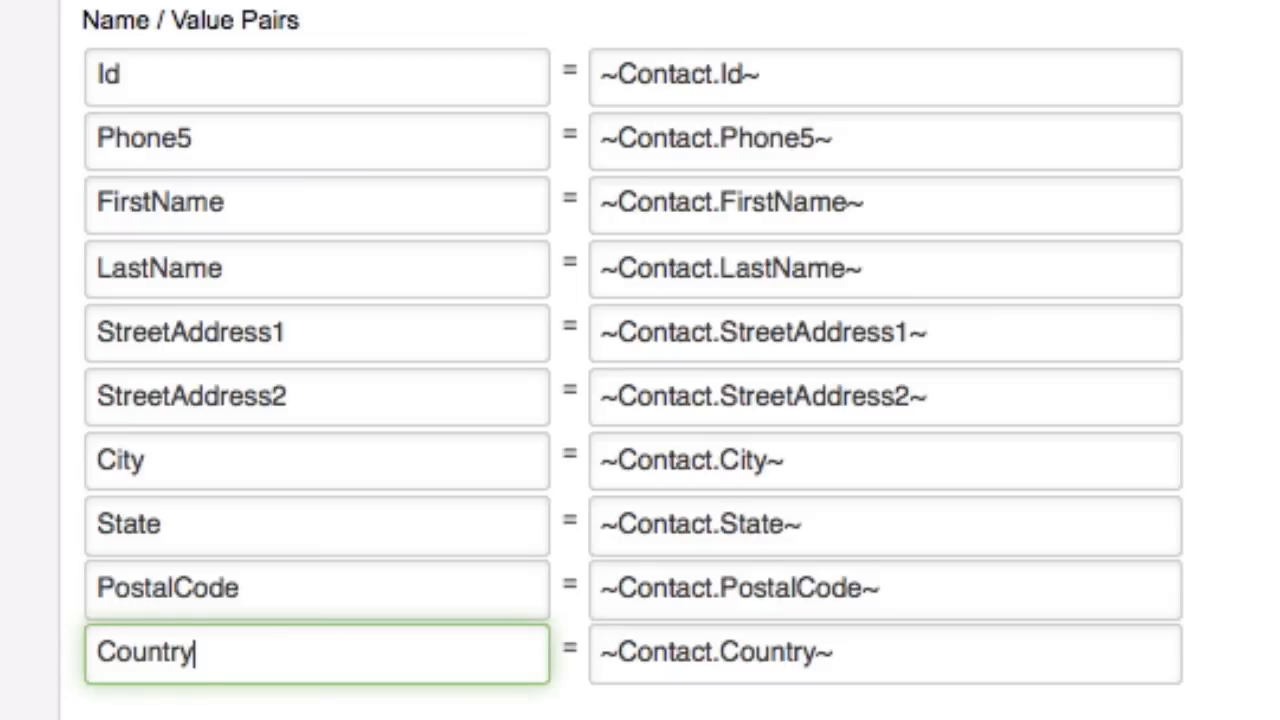